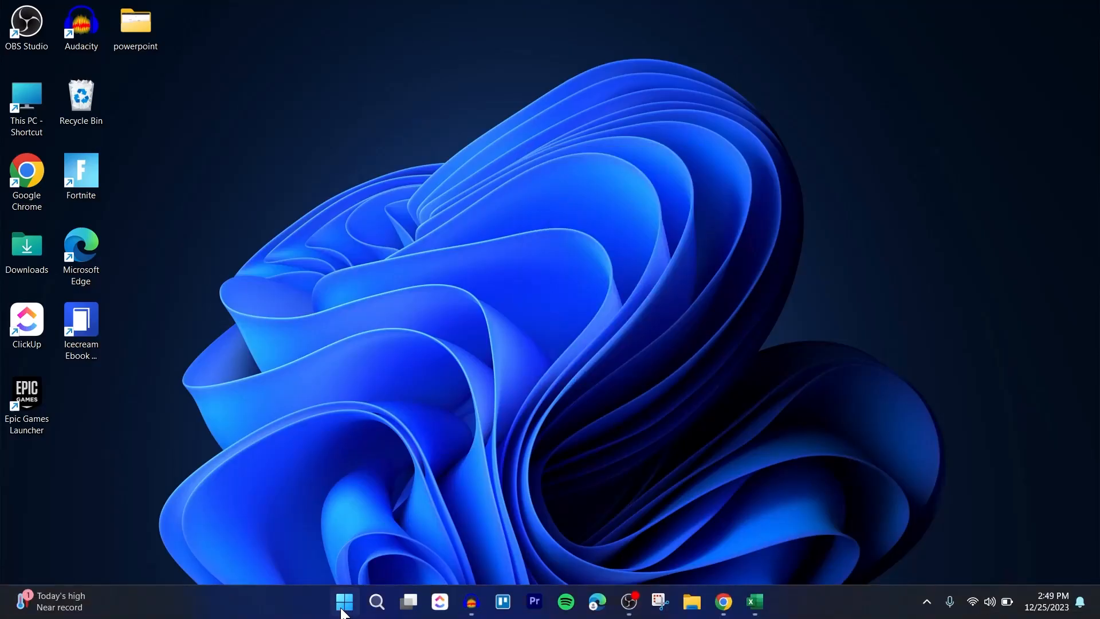
Search the Start menu for 'word' so the Word app appears as the best match
{"action": "left_click", "coordinate": [344, 602]}
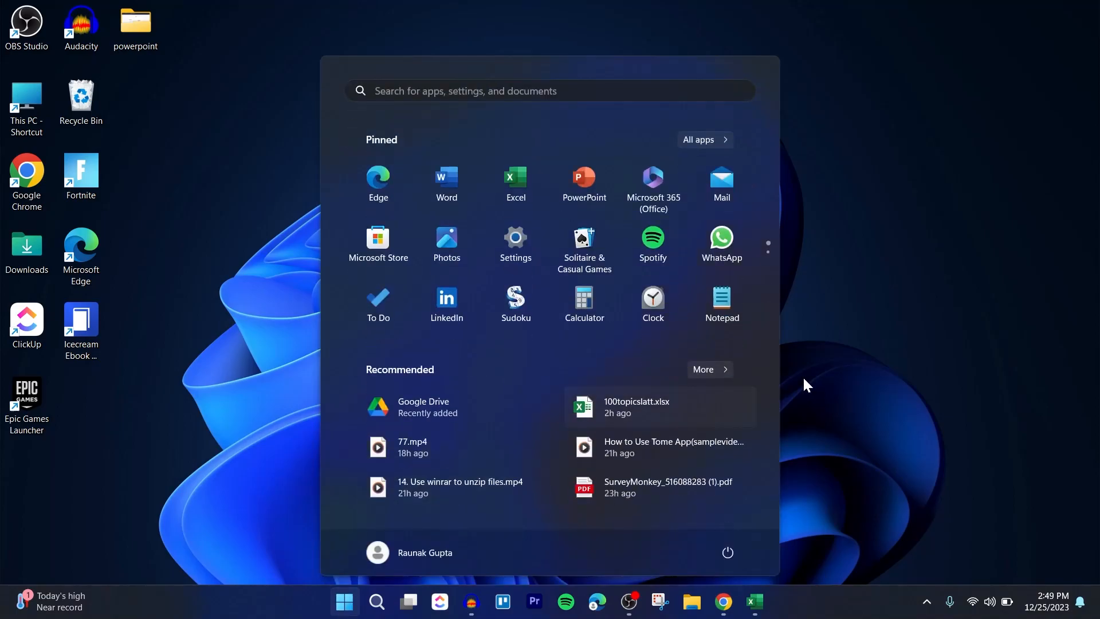
{"action": "type", "text": "min"}
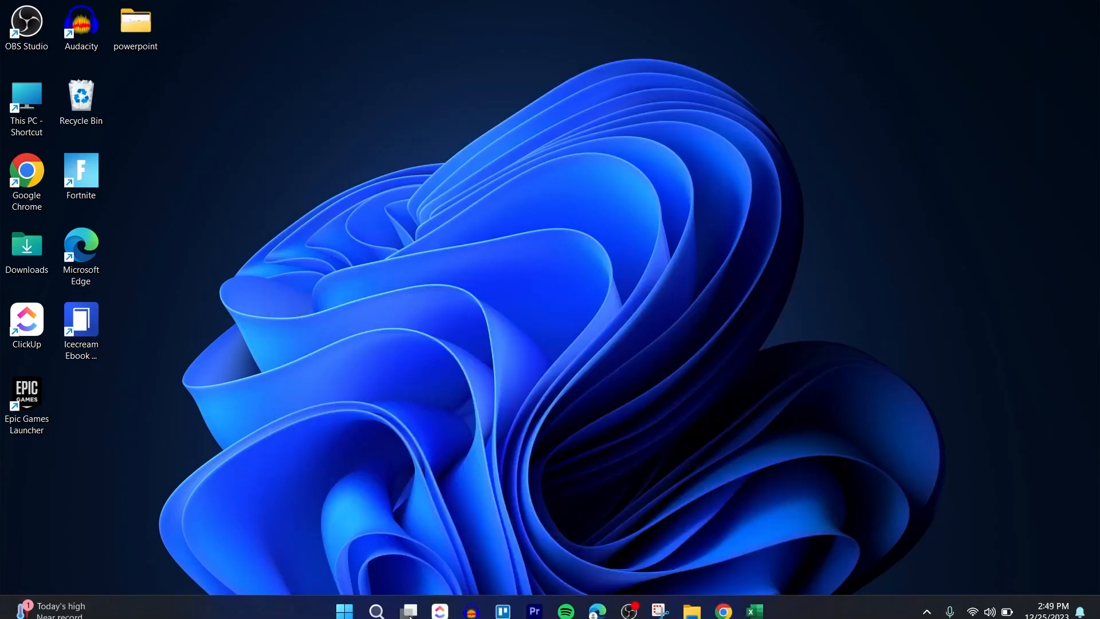
{"action": "left_click", "coordinate": [345, 608]}
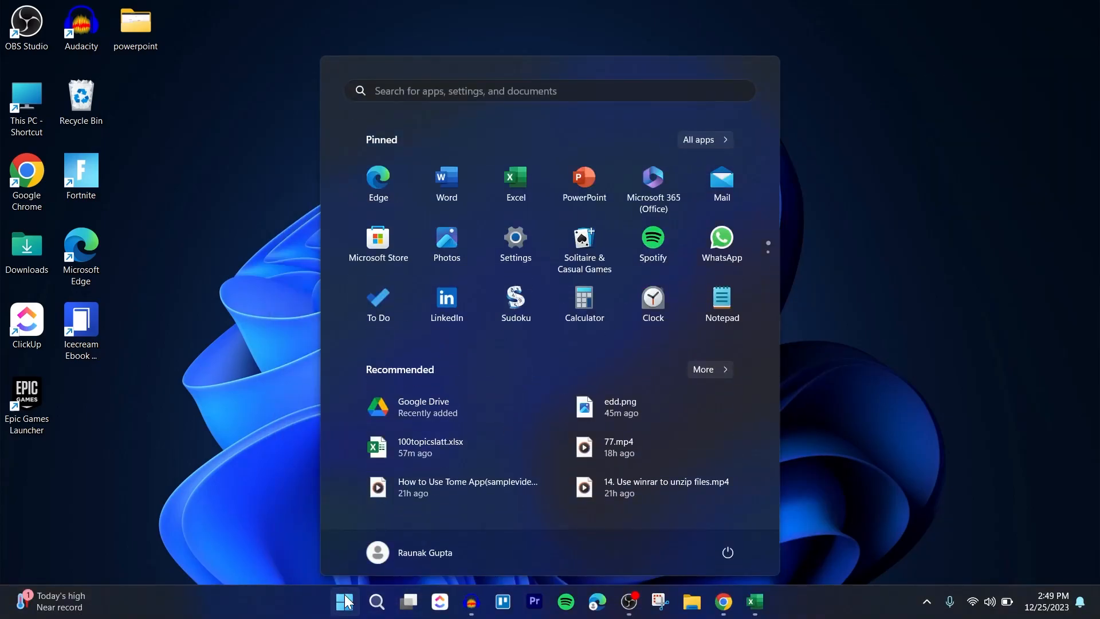
{"action": "type", "text": "word"}
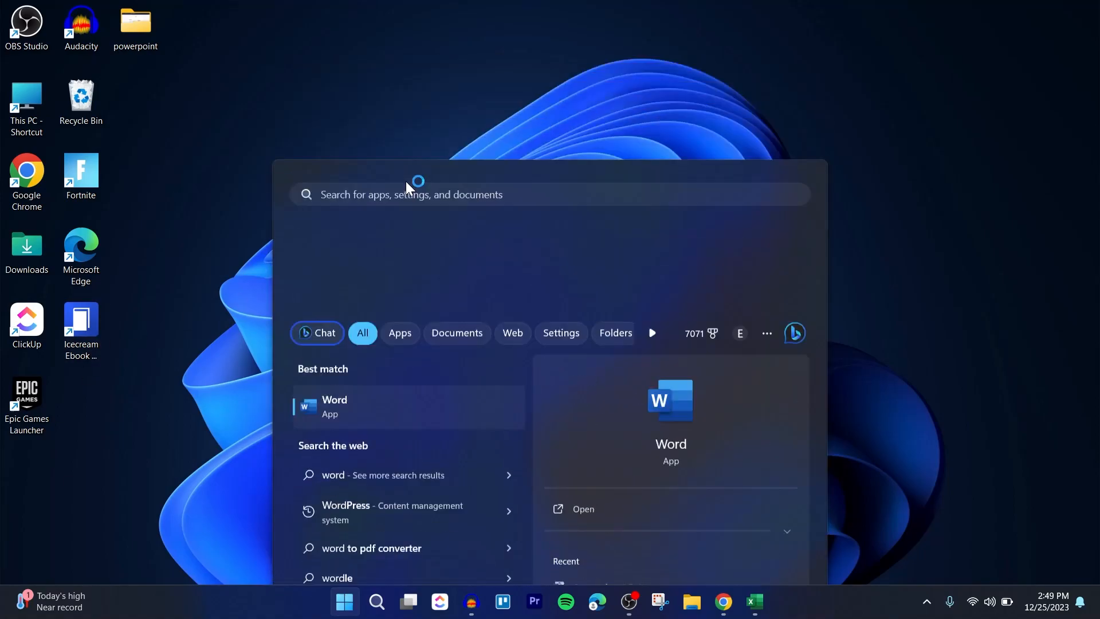
Launch Word into a new blank document and minimize it to the desktop
{"action": "left_click", "coordinate": [582, 509]}
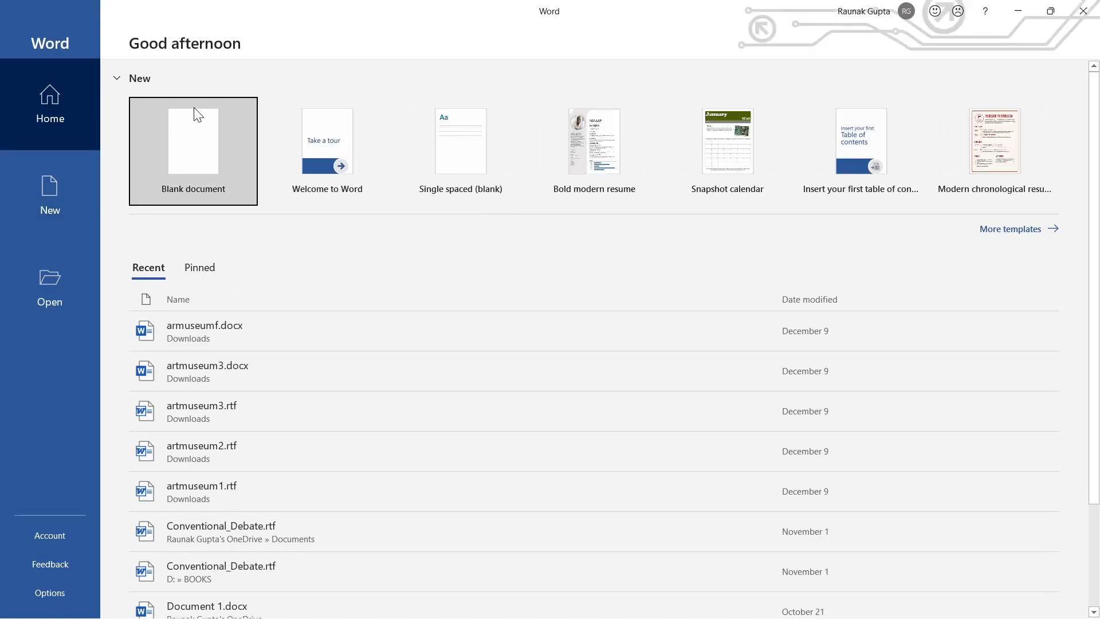
{"action": "left_click", "coordinate": [192, 150]}
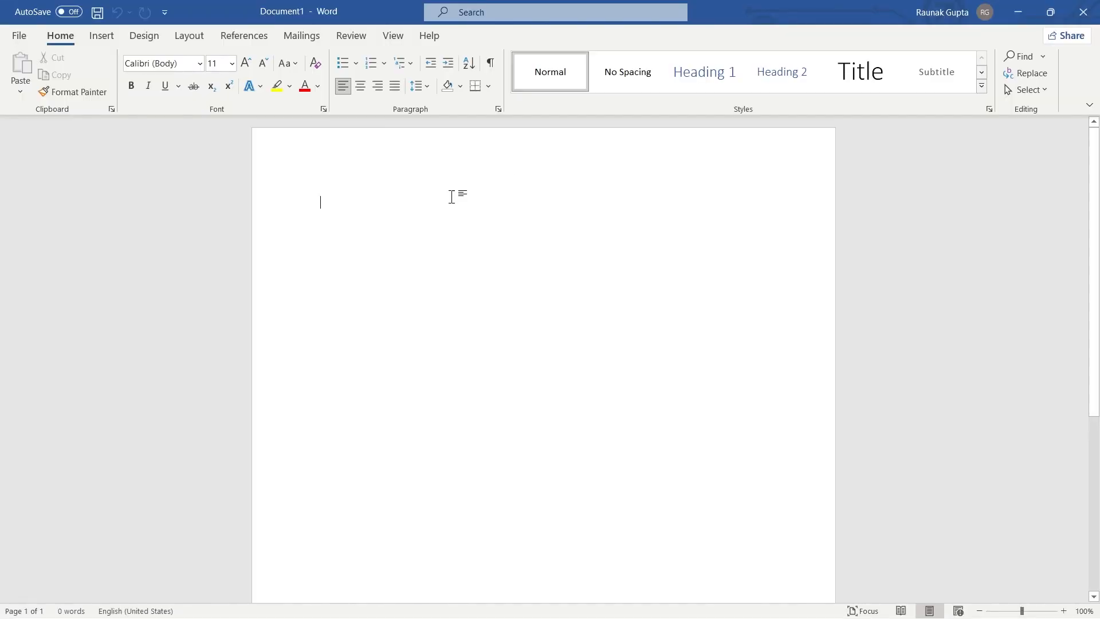
{"action": "mouse_move", "coordinate": [14, 51]}
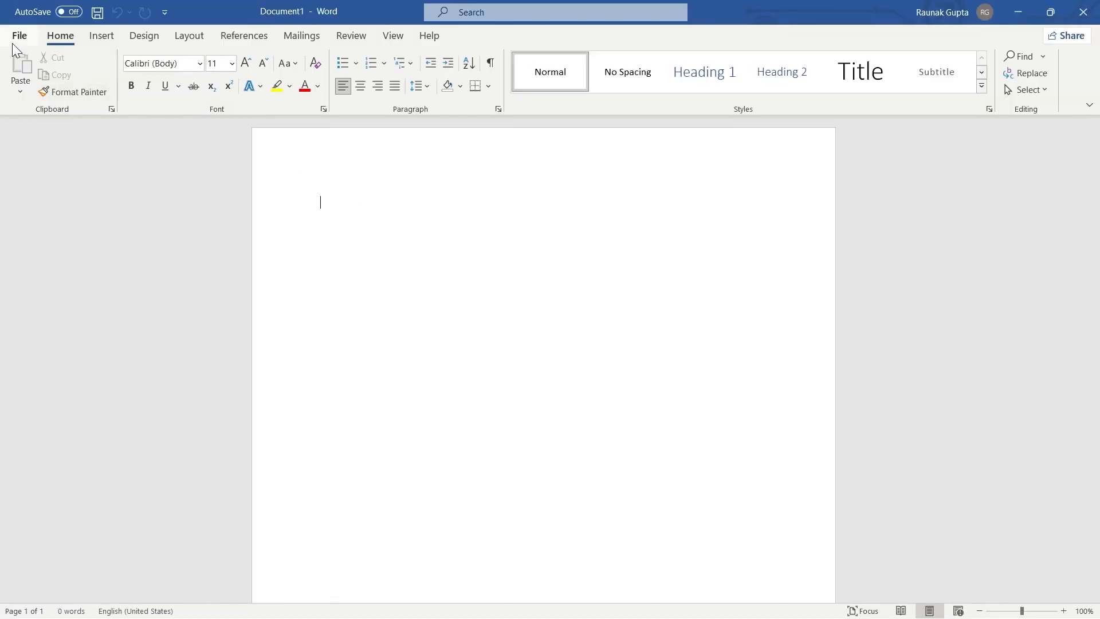
{"action": "left_click", "coordinate": [20, 35]}
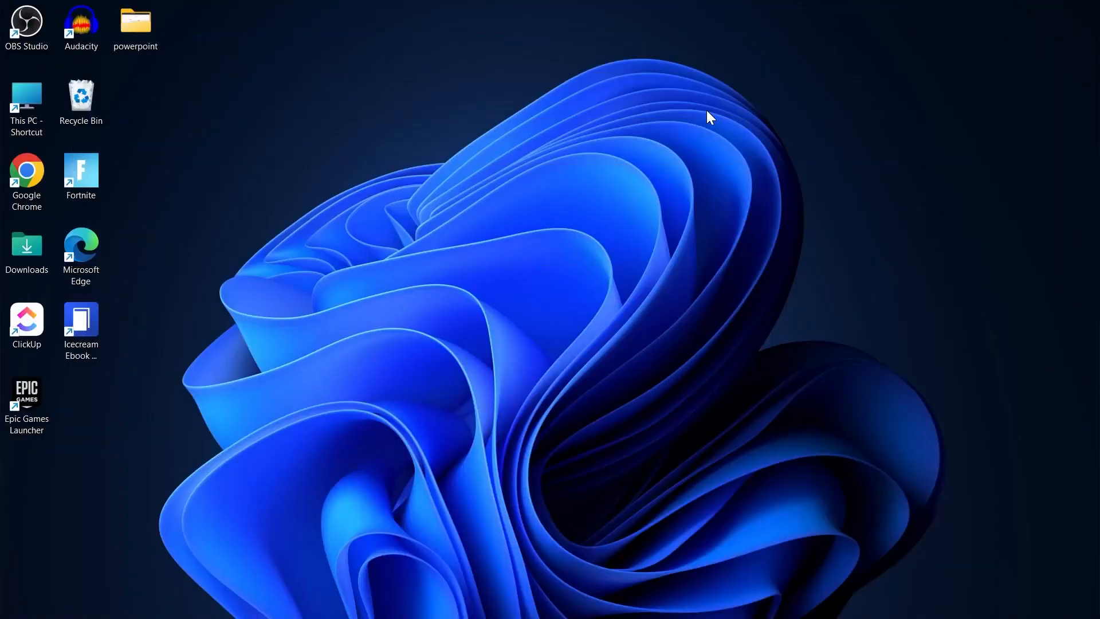
{"action": "mouse_move", "coordinate": [15, 188]}
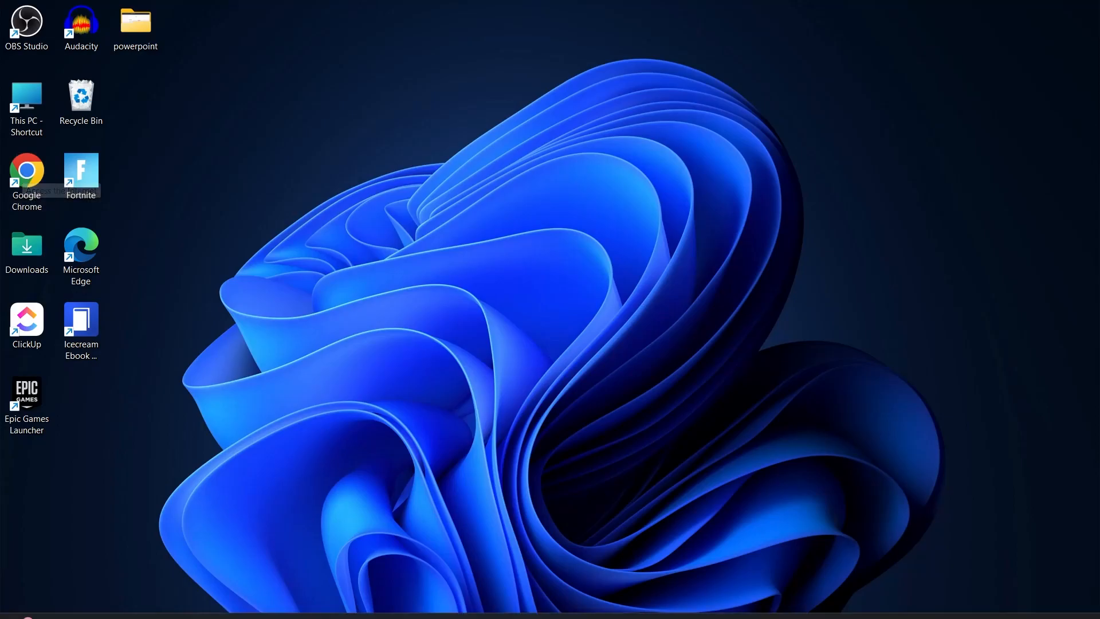
Launch Chrome, rerun the 'surveymonkey login' search and go to the SurveyMonkey site
{"action": "double_click", "coordinate": [26, 170]}
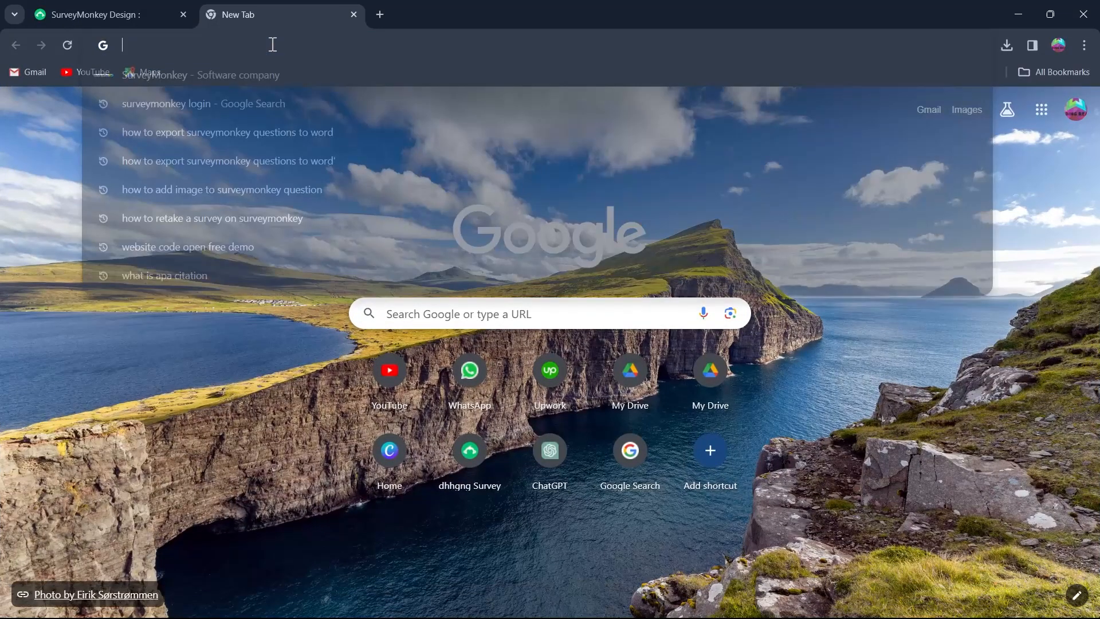
{"action": "left_click", "coordinate": [203, 104]}
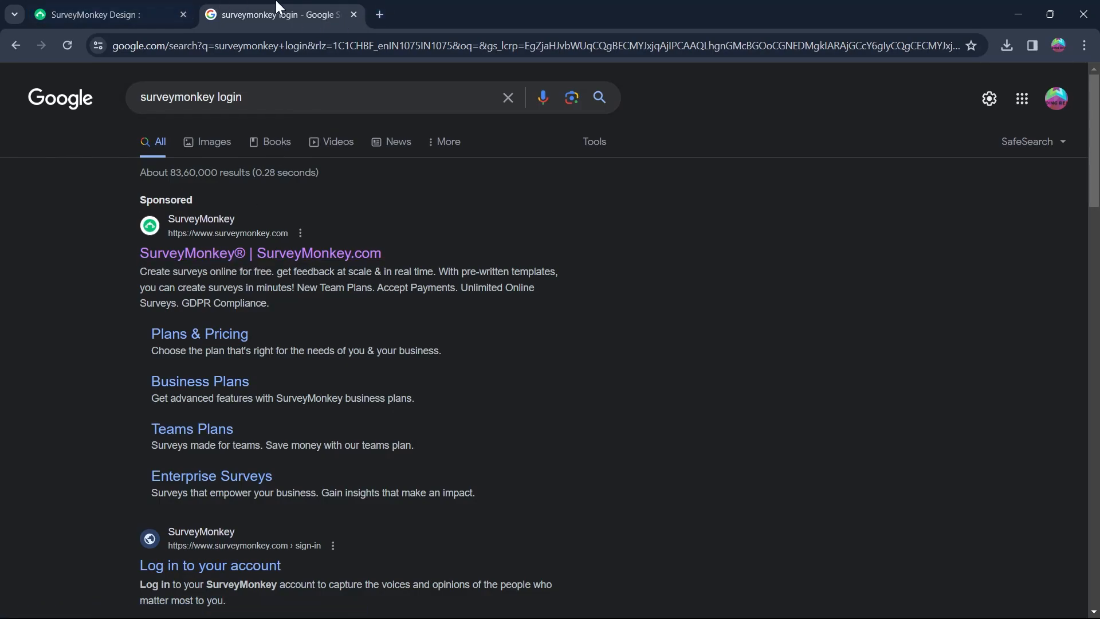
{"action": "left_click", "coordinate": [105, 14]}
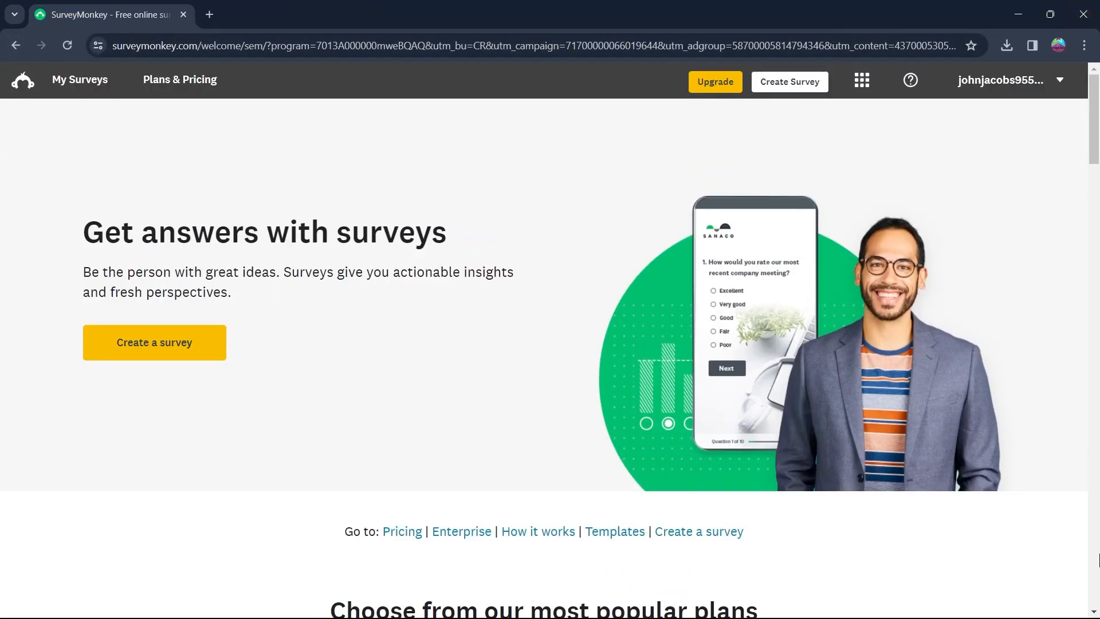
{"action": "mouse_move", "coordinate": [79, 79]}
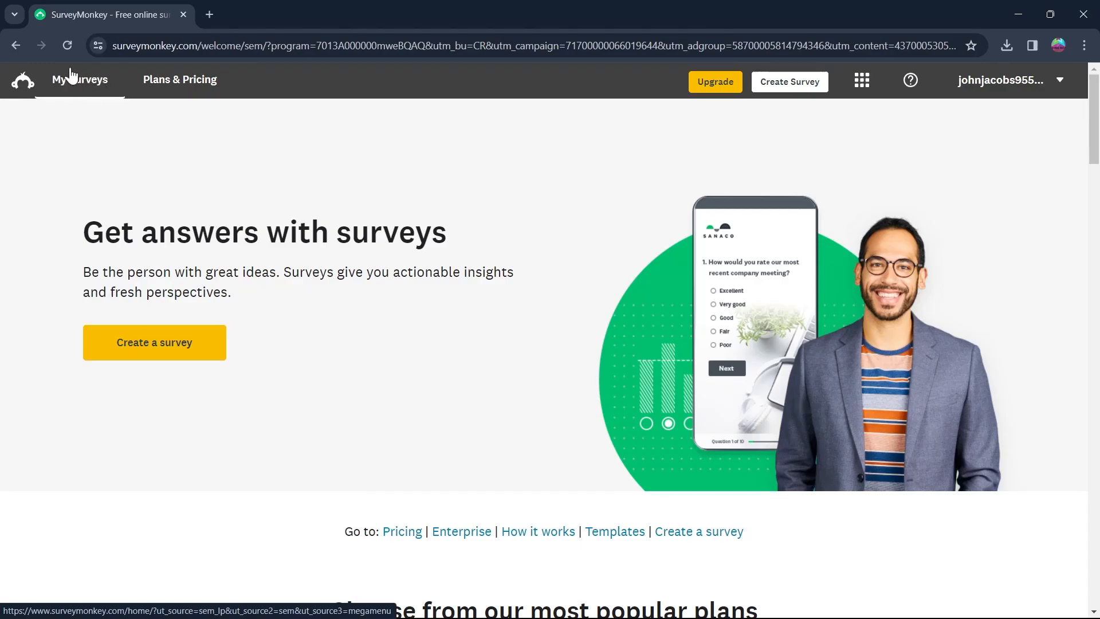
Go to My Surveys and start analyzing the Geographical Survey's results
{"action": "left_click", "coordinate": [79, 80]}
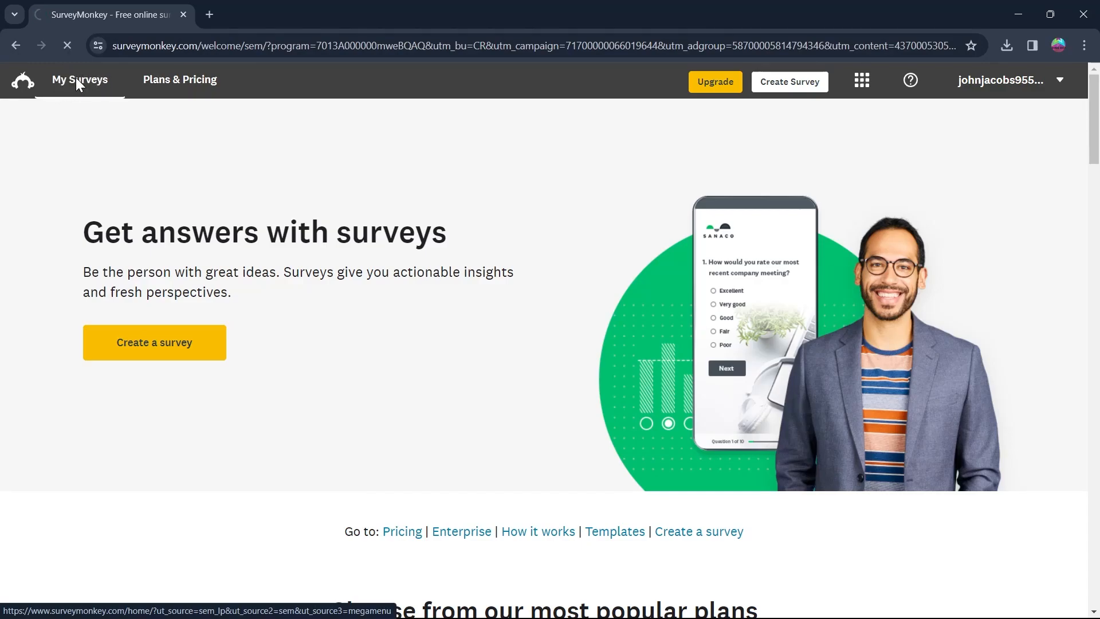
{"action": "left_click", "coordinate": [80, 79]}
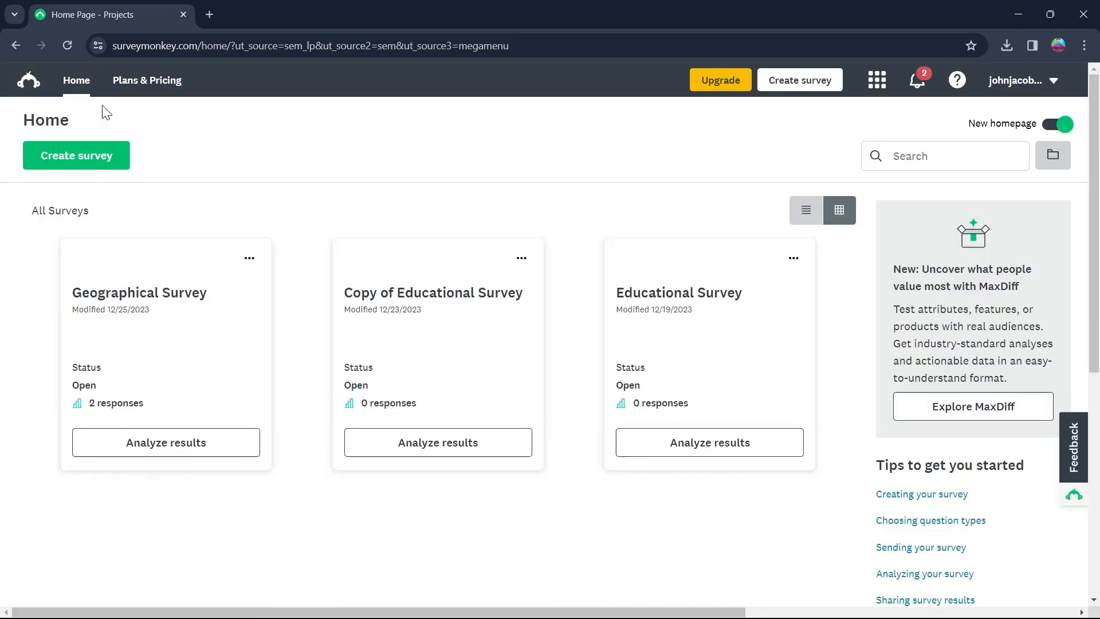
{"action": "double_click", "coordinate": [60, 211]}
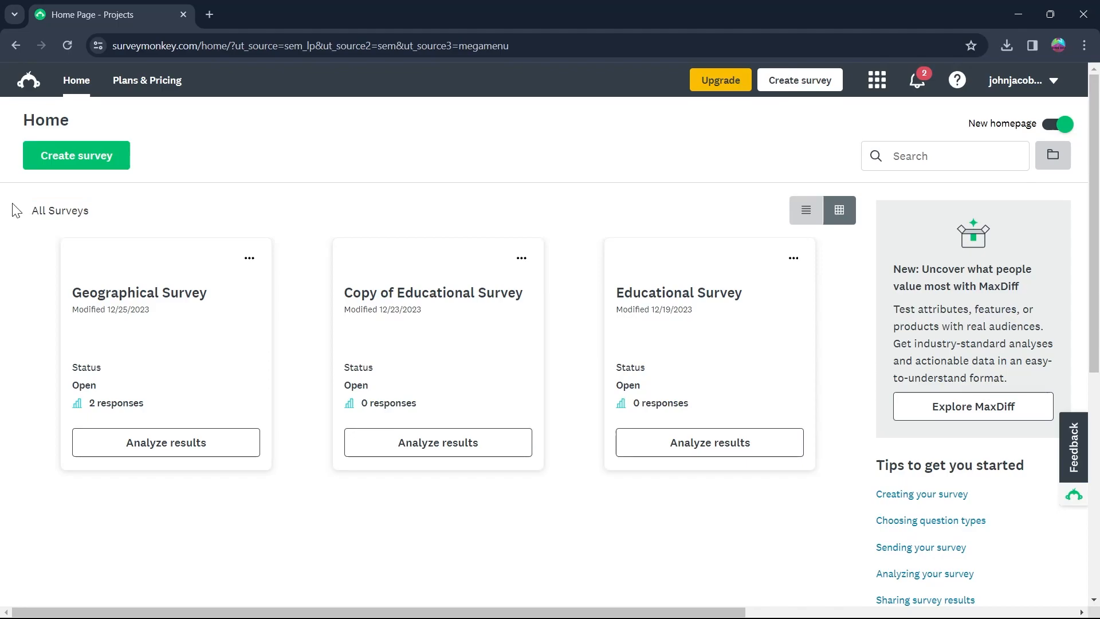
{"action": "double_click", "coordinate": [60, 211]}
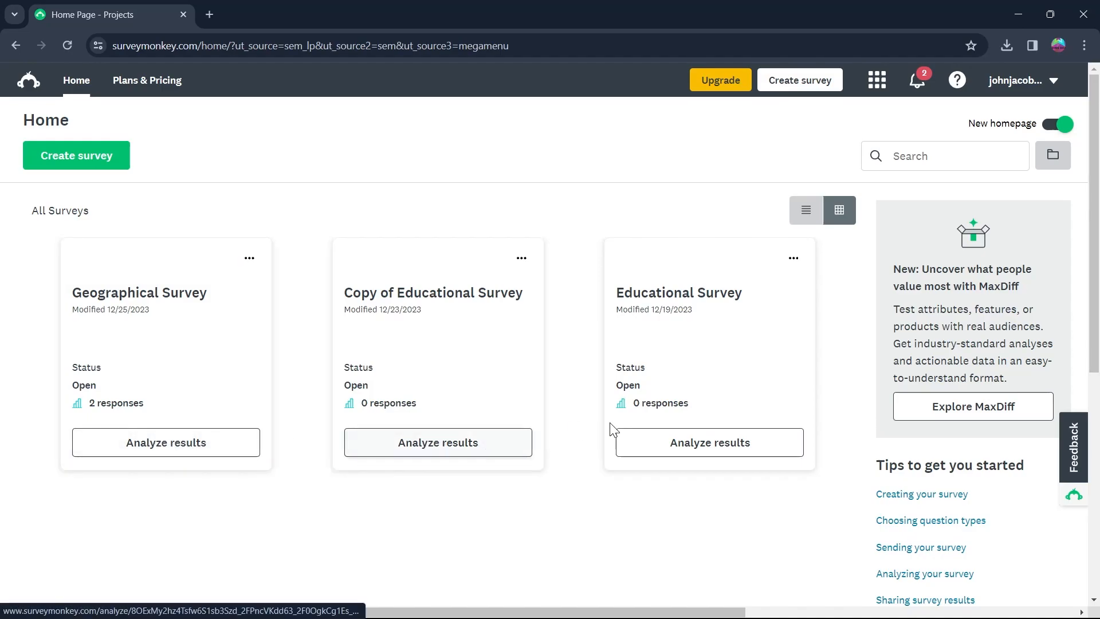
{"action": "mouse_move", "coordinate": [418, 452]}
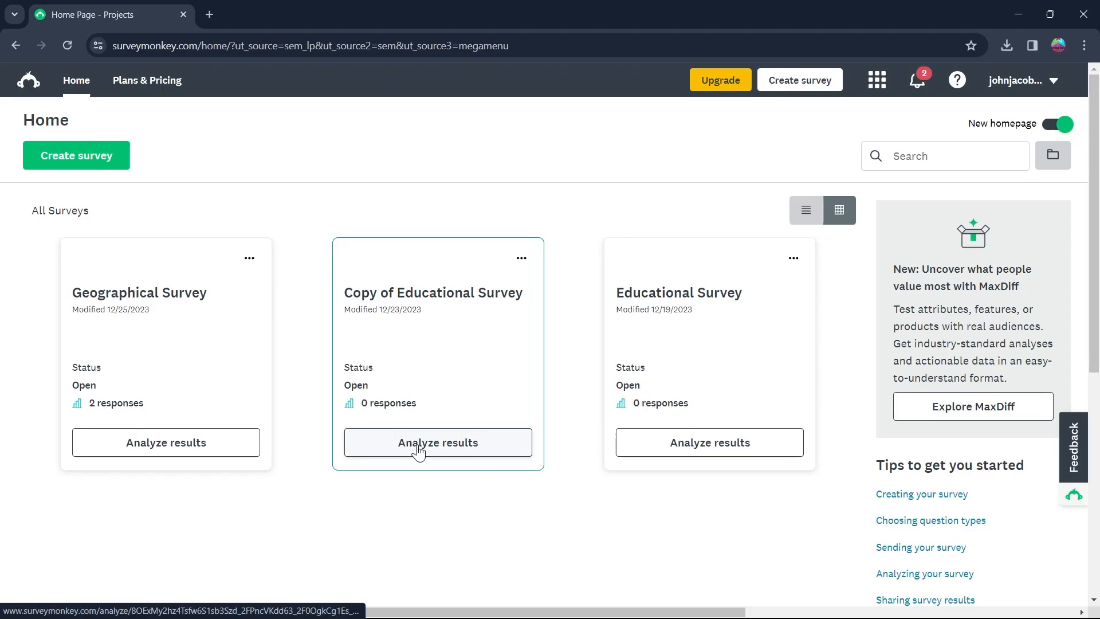
{"action": "mouse_move", "coordinate": [165, 448]}
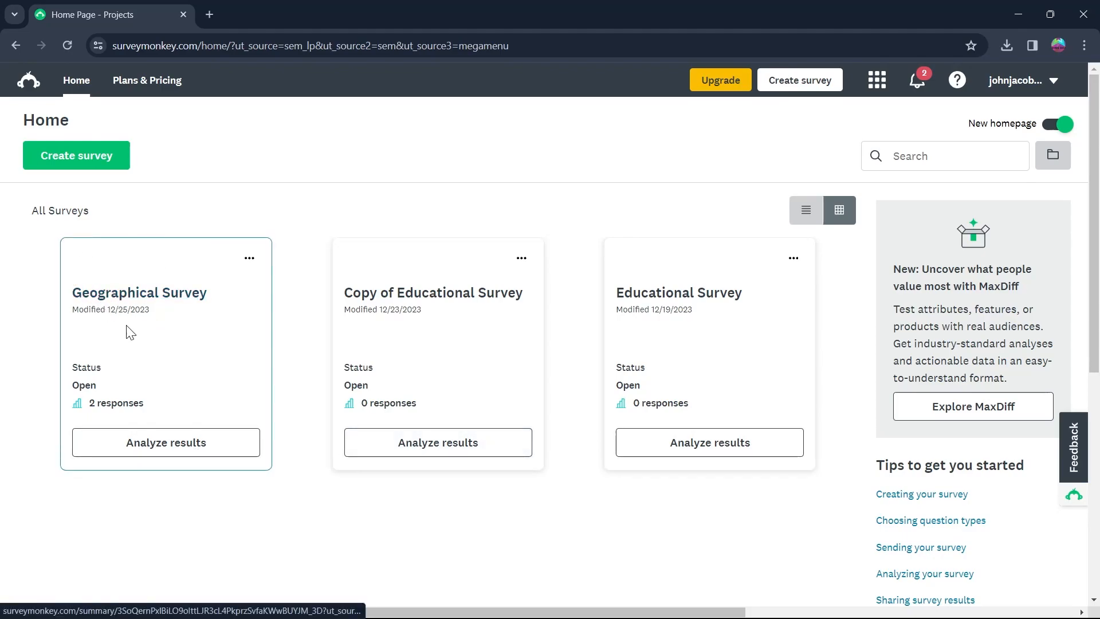
{"action": "left_click", "coordinate": [165, 442]}
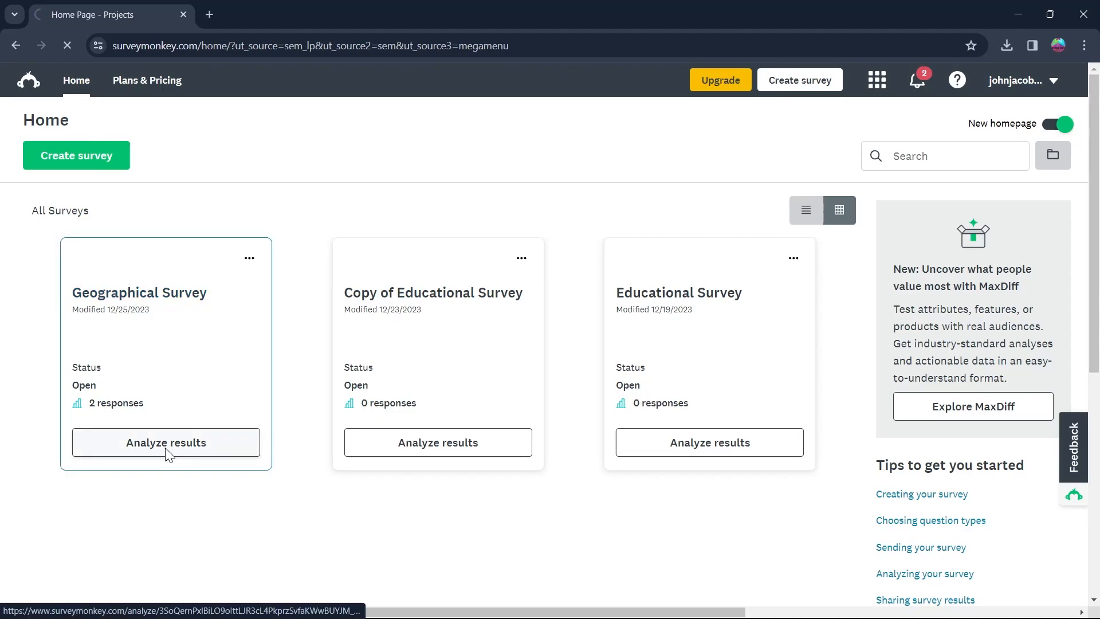
Scroll the Analyze Results page down to the Q1 'What's your Name?' summary
{"action": "left_click", "coordinate": [166, 442]}
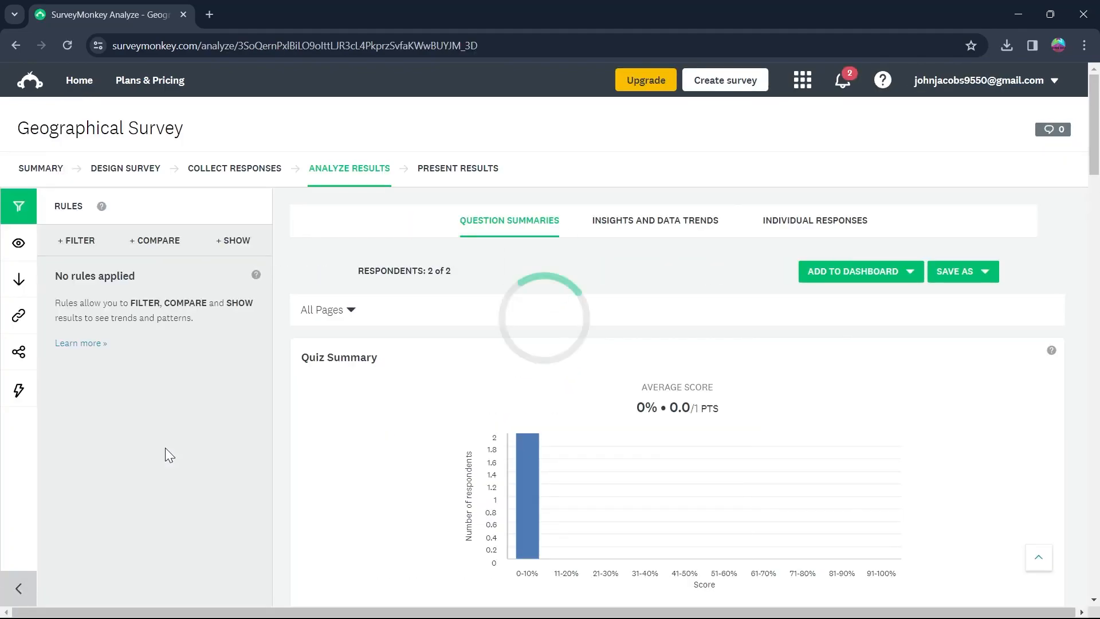
{"action": "scroll", "scroll_direction": "down", "scroll_amount": 3}
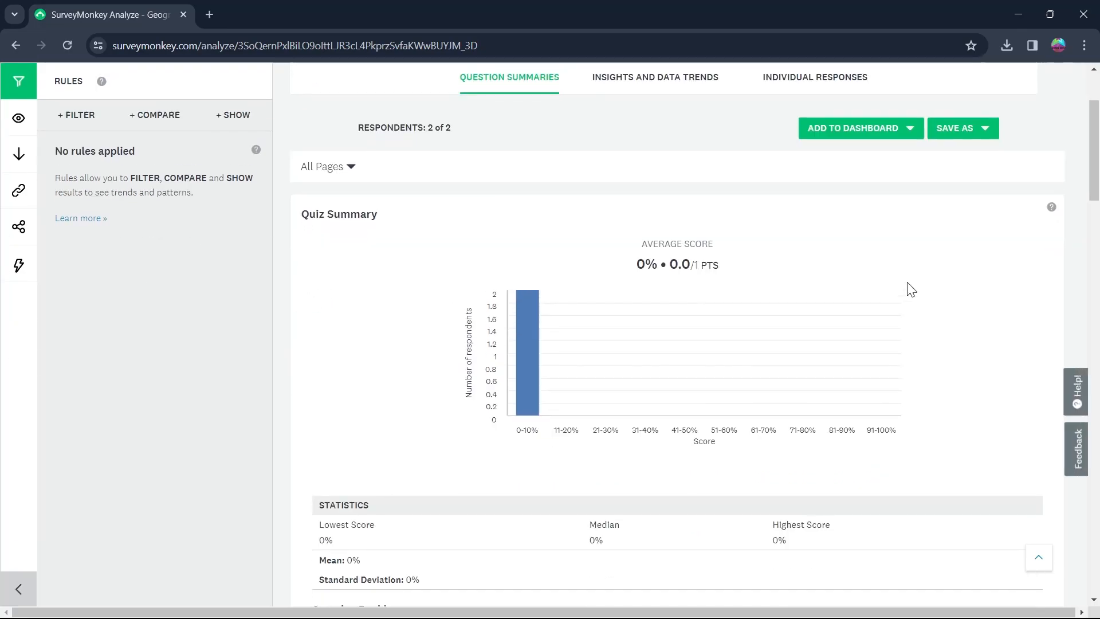
{"action": "scroll", "scroll_direction": "up", "scroll_amount": 3}
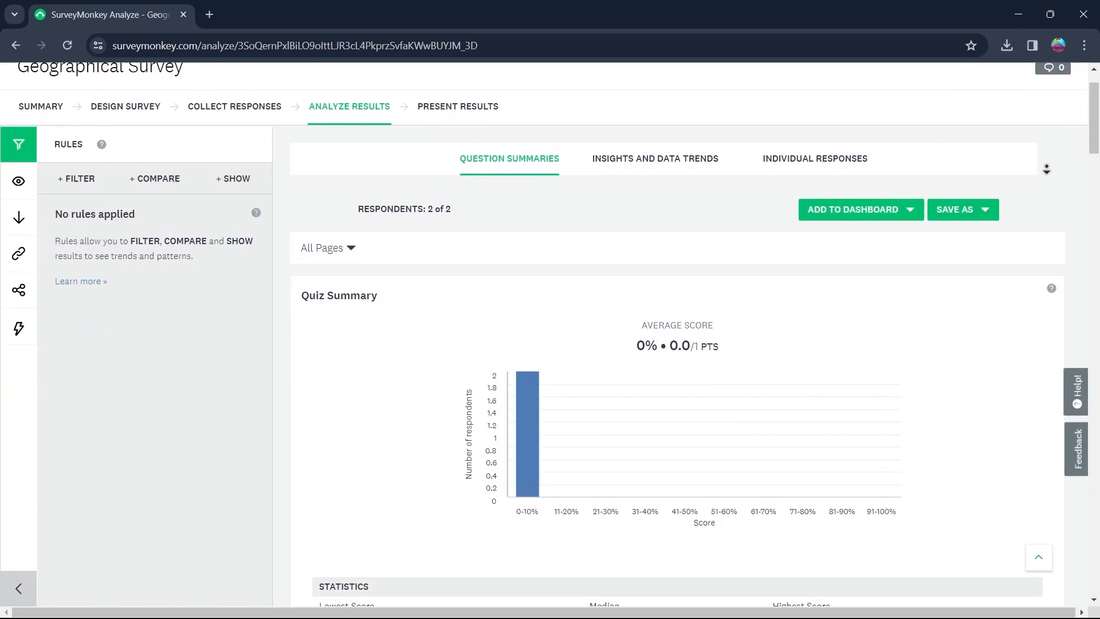
{"action": "scroll", "scroll_direction": "down", "scroll_amount": 3}
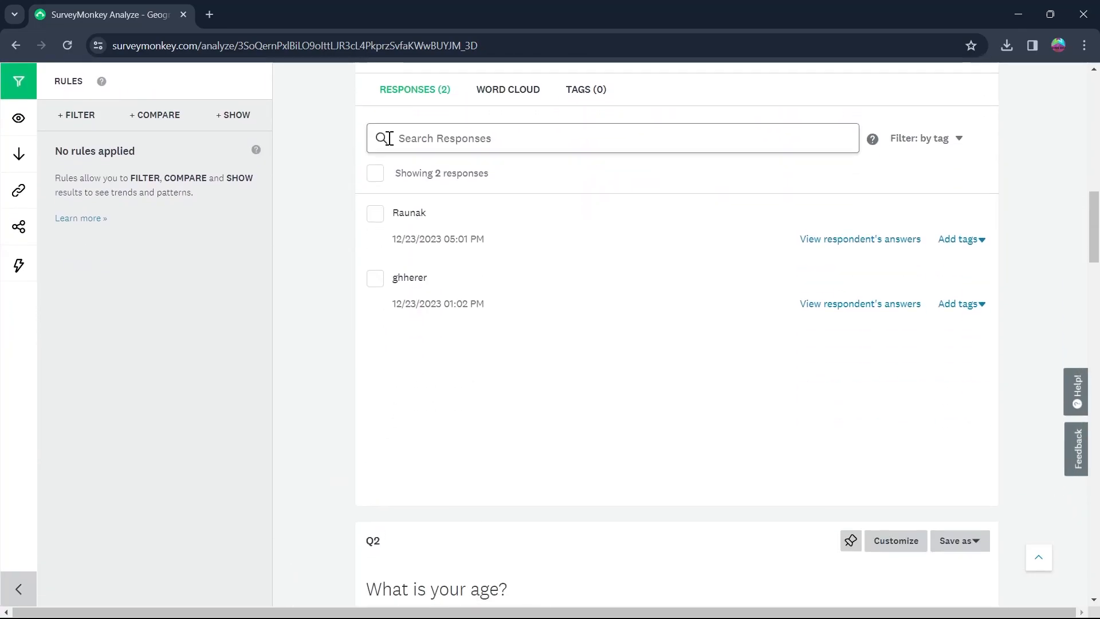
{"action": "scroll", "scroll_direction": "down", "scroll_amount": 3}
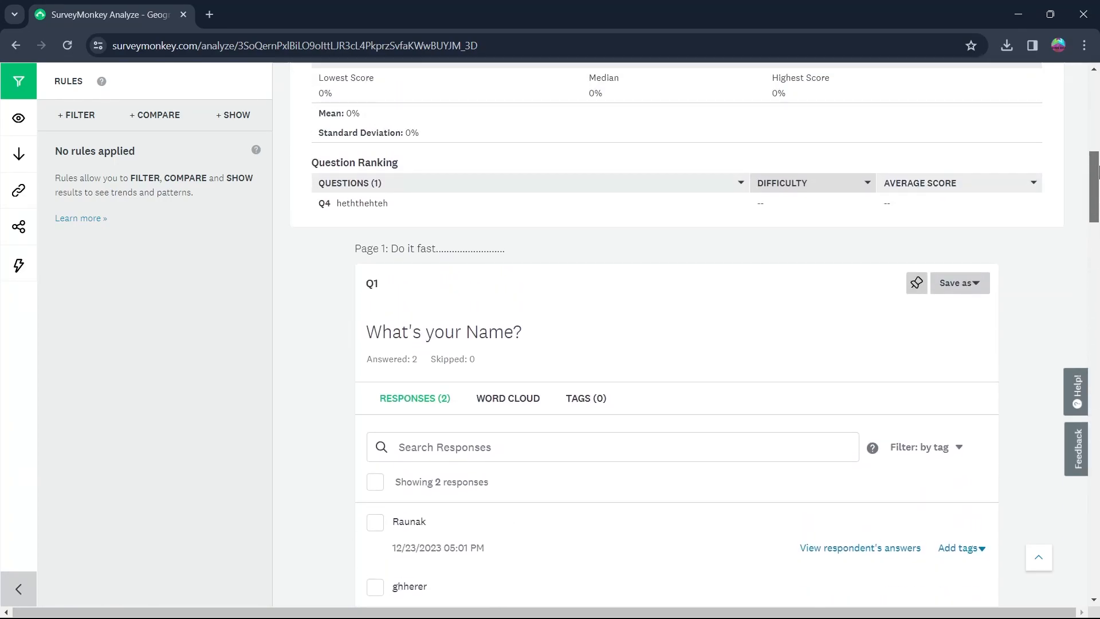
{"action": "scroll", "scroll_direction": "down", "scroll_amount": 3}
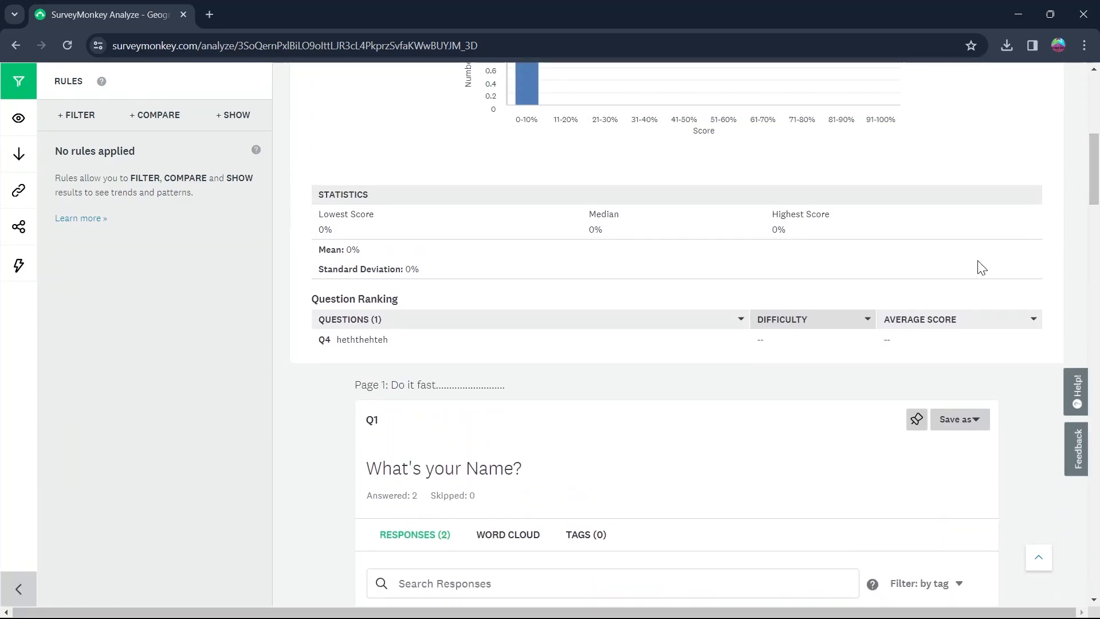
{"action": "mouse_move", "coordinate": [831, 412]}
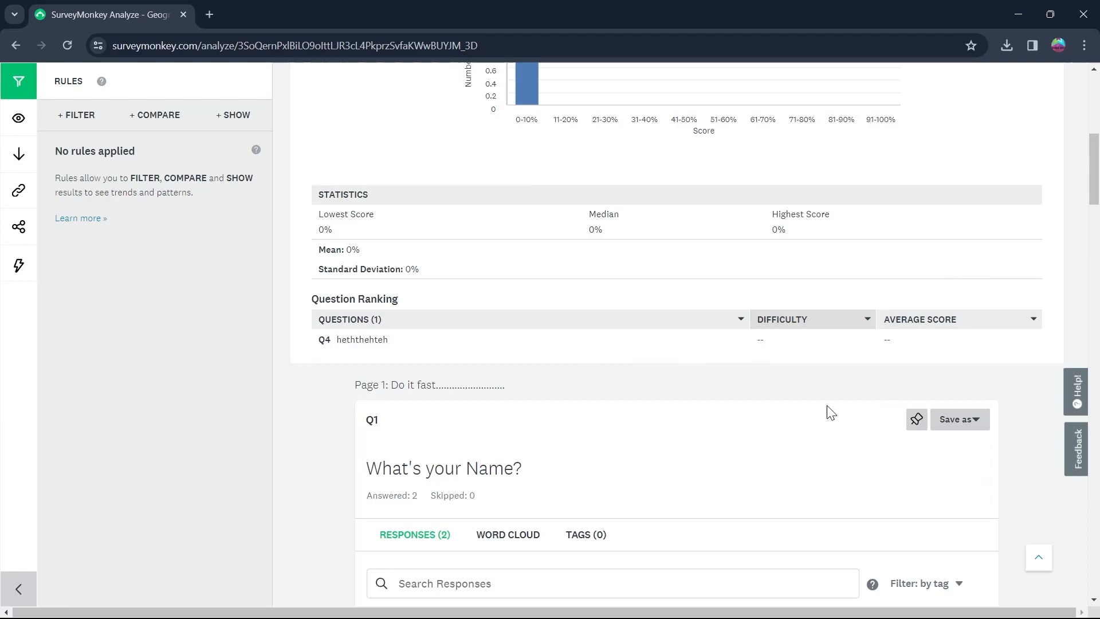
Choose Save as > Question summary data on Q1 to bring up the export settings
{"action": "scroll", "scroll_direction": "down", "scroll_amount": 3}
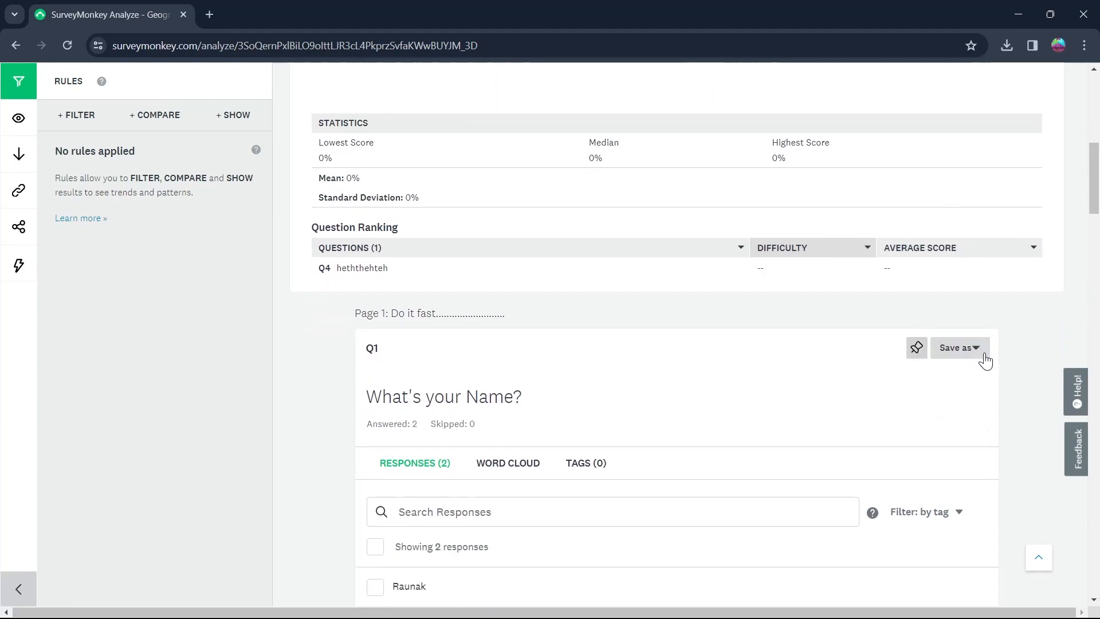
{"action": "mouse_move", "coordinate": [969, 368]}
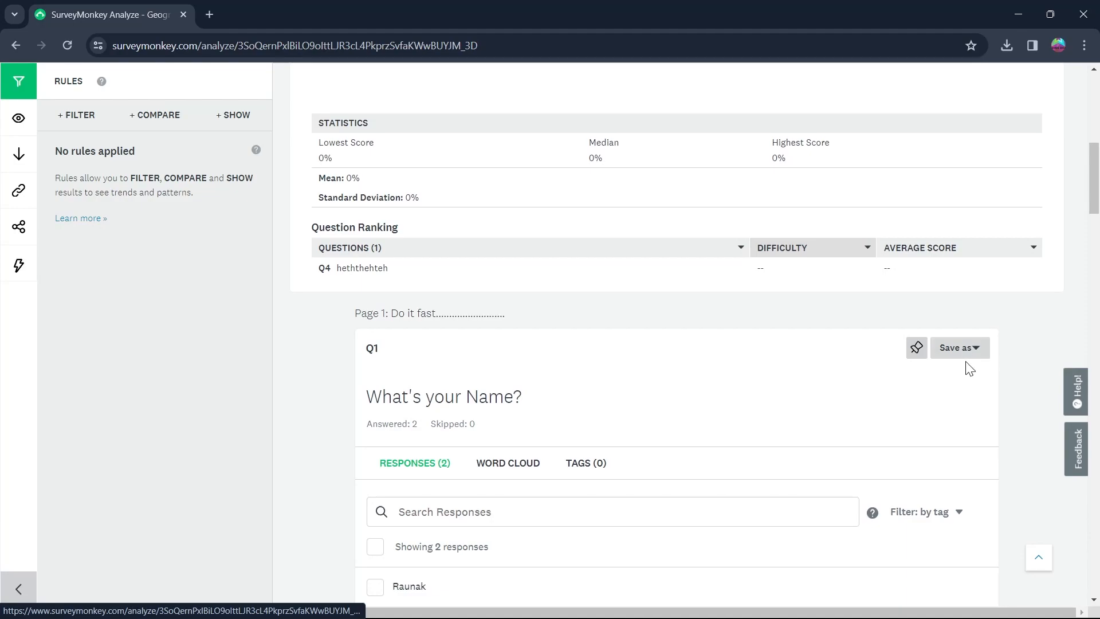
{"action": "mouse_move", "coordinate": [971, 354]}
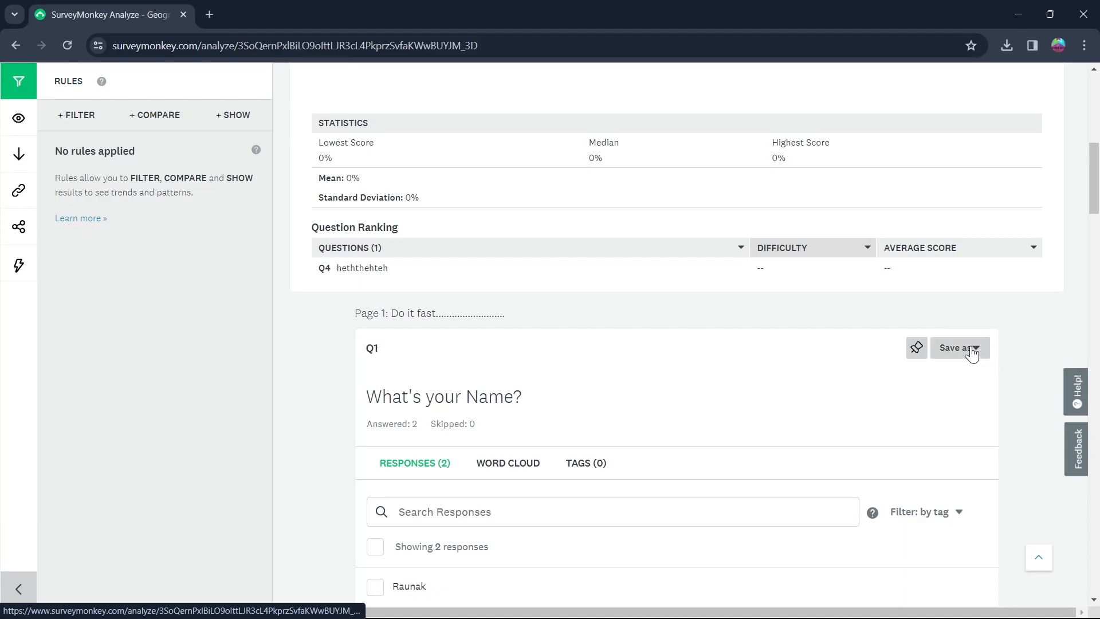
{"action": "left_click", "coordinate": [958, 347]}
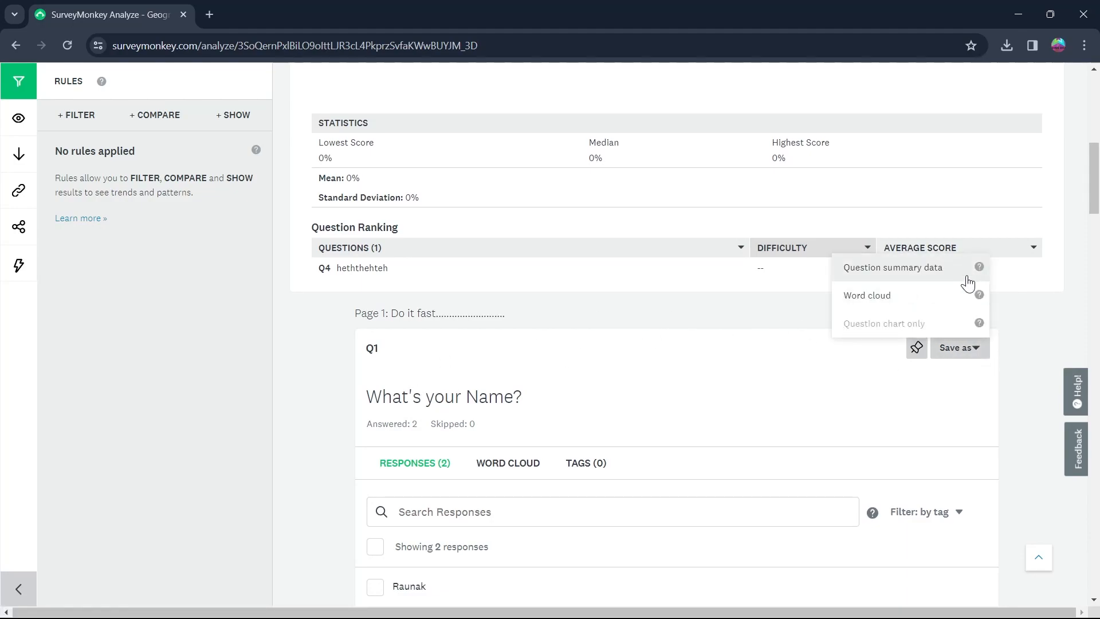
{"action": "mouse_move", "coordinate": [879, 267]}
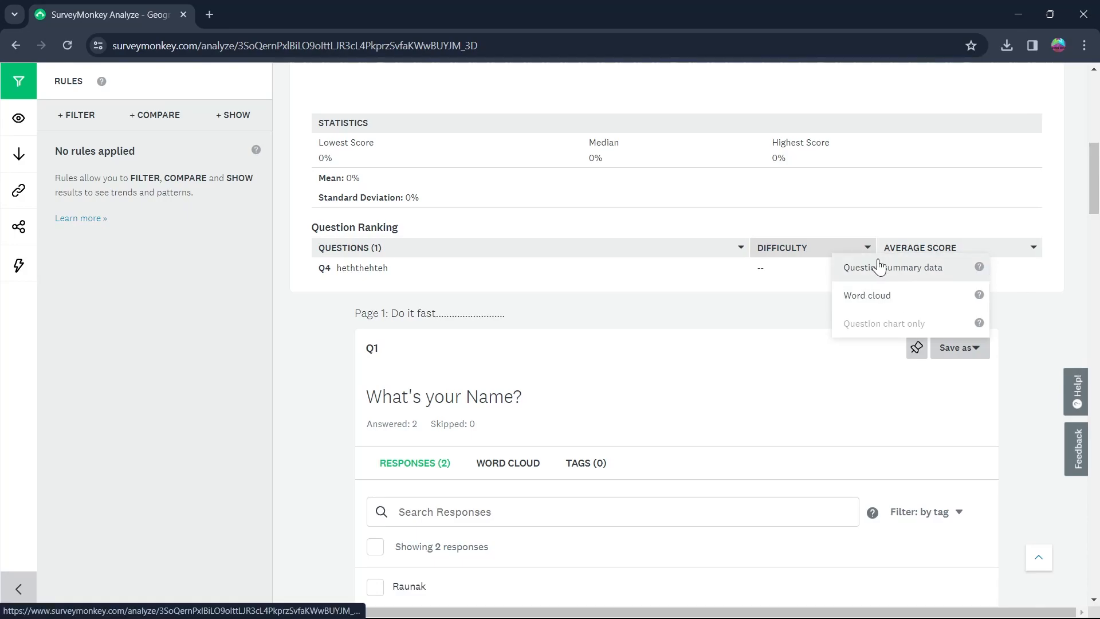
{"action": "left_click", "coordinate": [891, 267]}
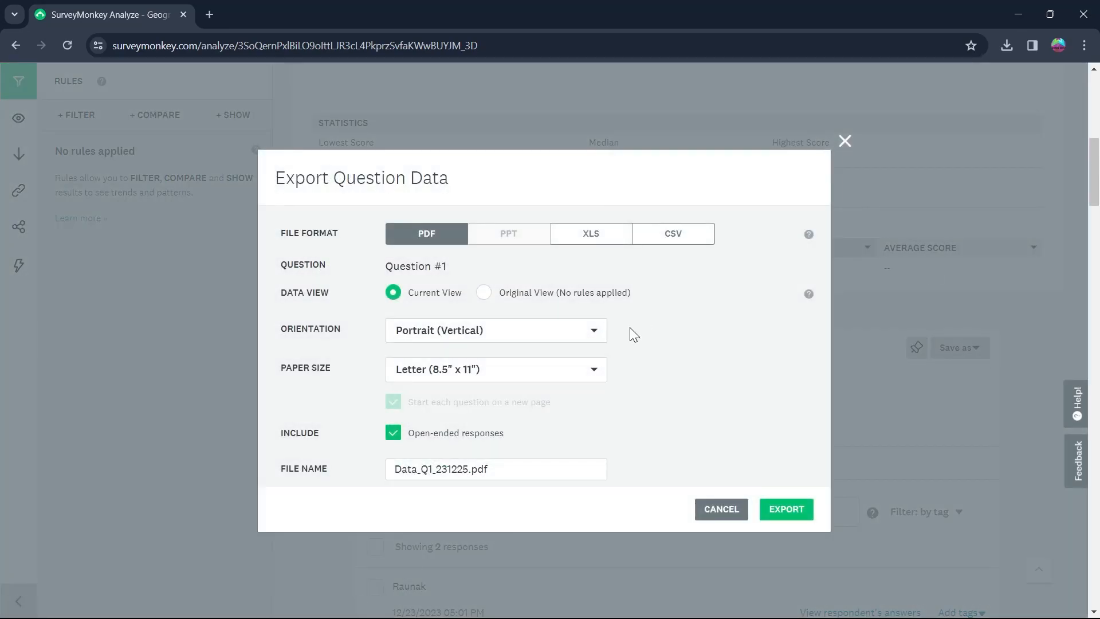
{"action": "mouse_move", "coordinate": [273, 181]}
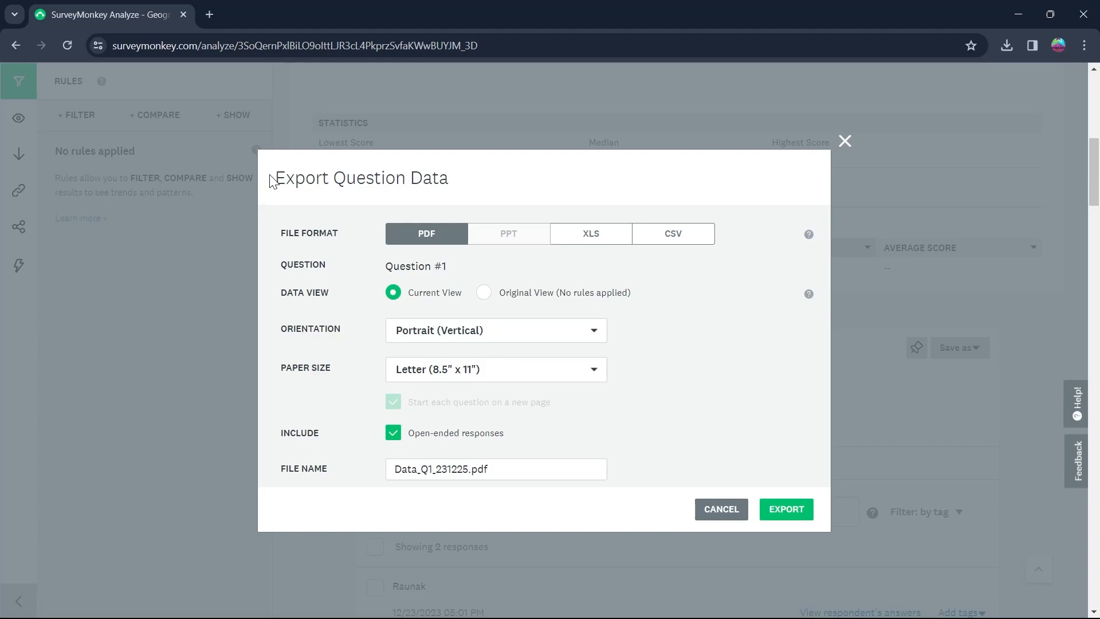
Export Question 1's data as PDF with open-ended responses included
{"action": "double_click", "coordinate": [361, 178]}
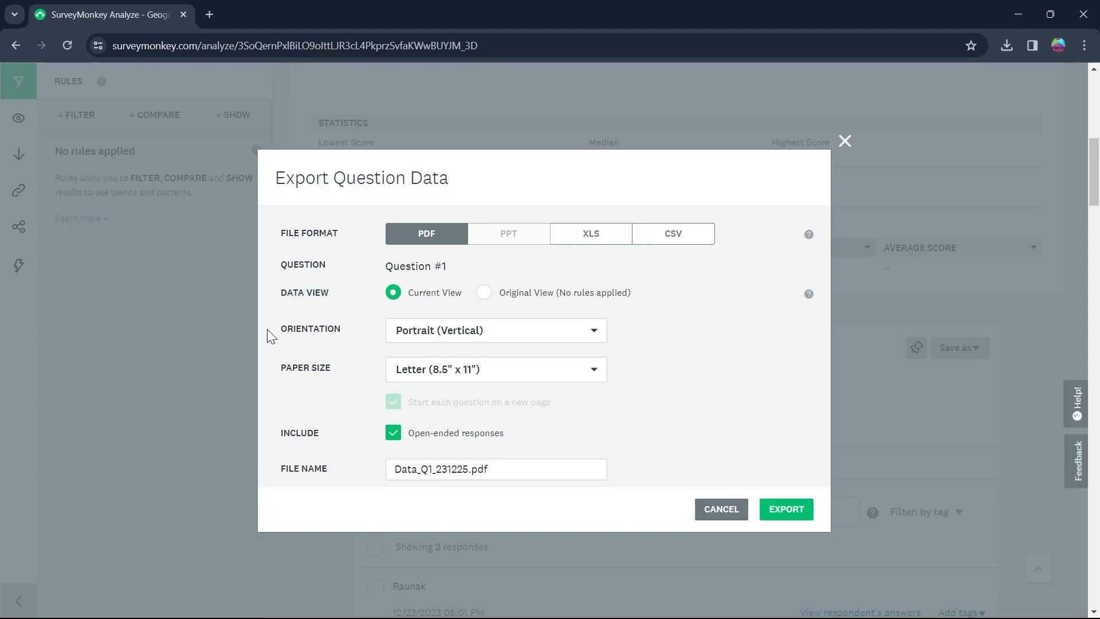
{"action": "left_click", "coordinate": [393, 432]}
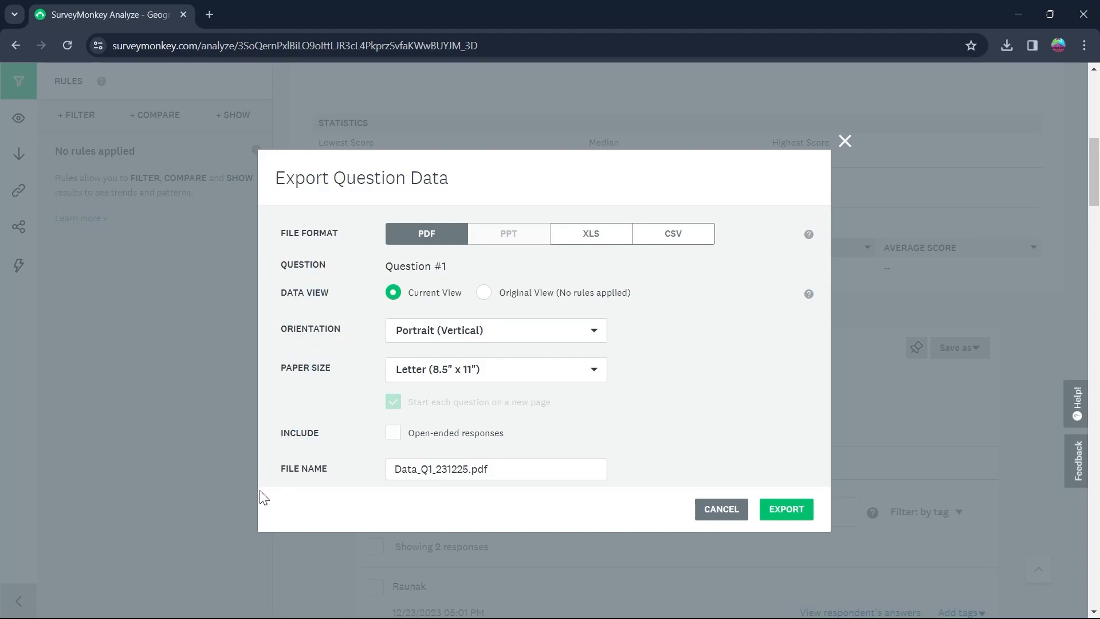
{"action": "left_click", "coordinate": [393, 433]}
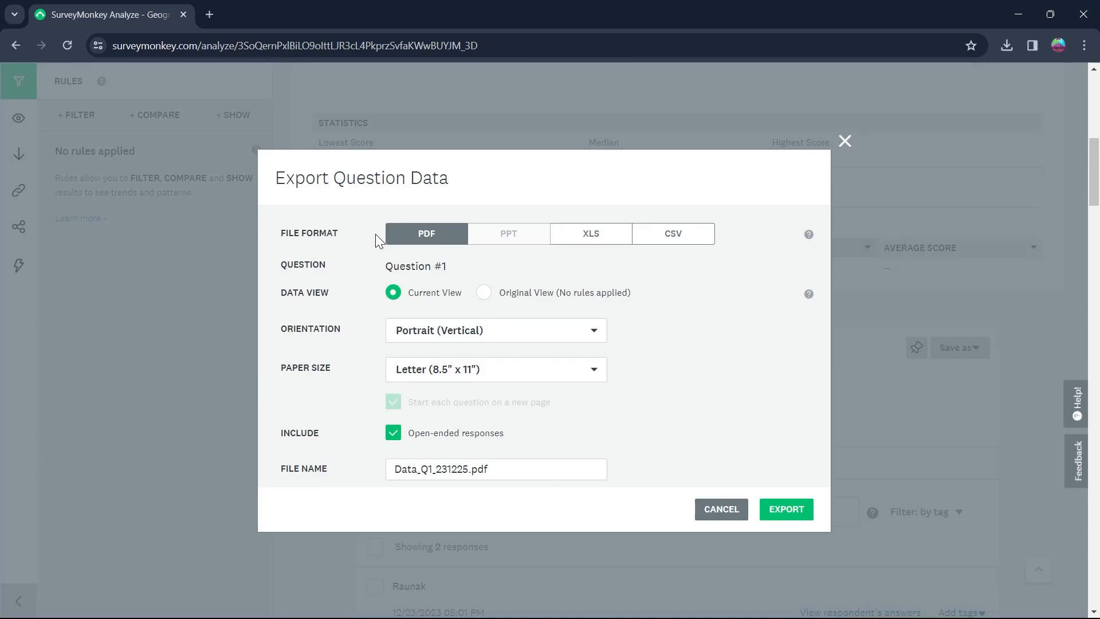
{"action": "mouse_move", "coordinate": [591, 233]}
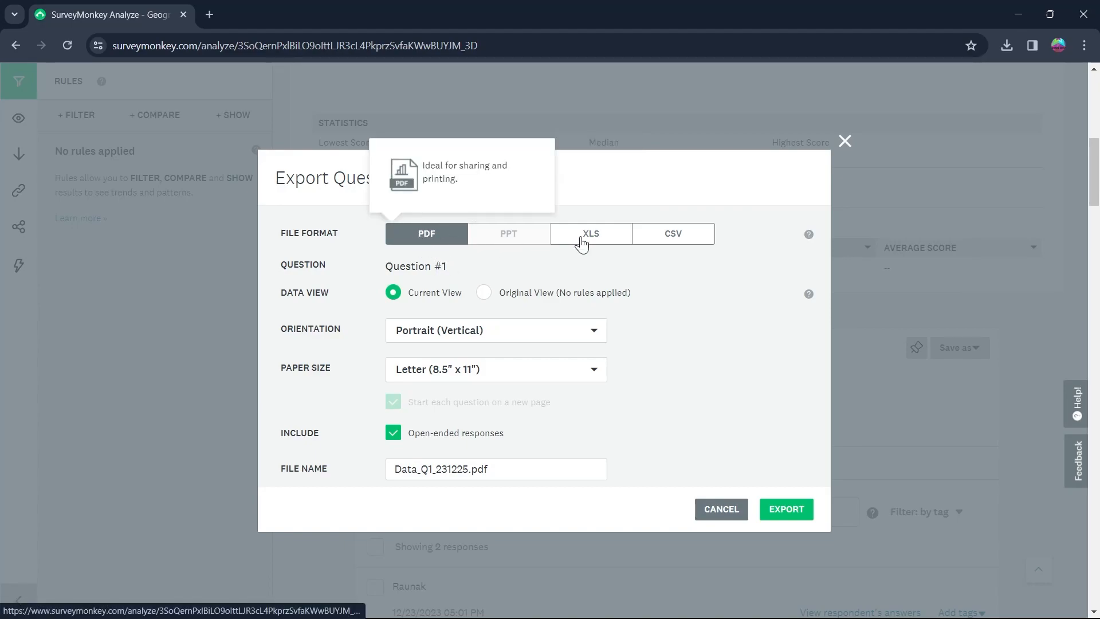
{"action": "mouse_move", "coordinate": [508, 233]}
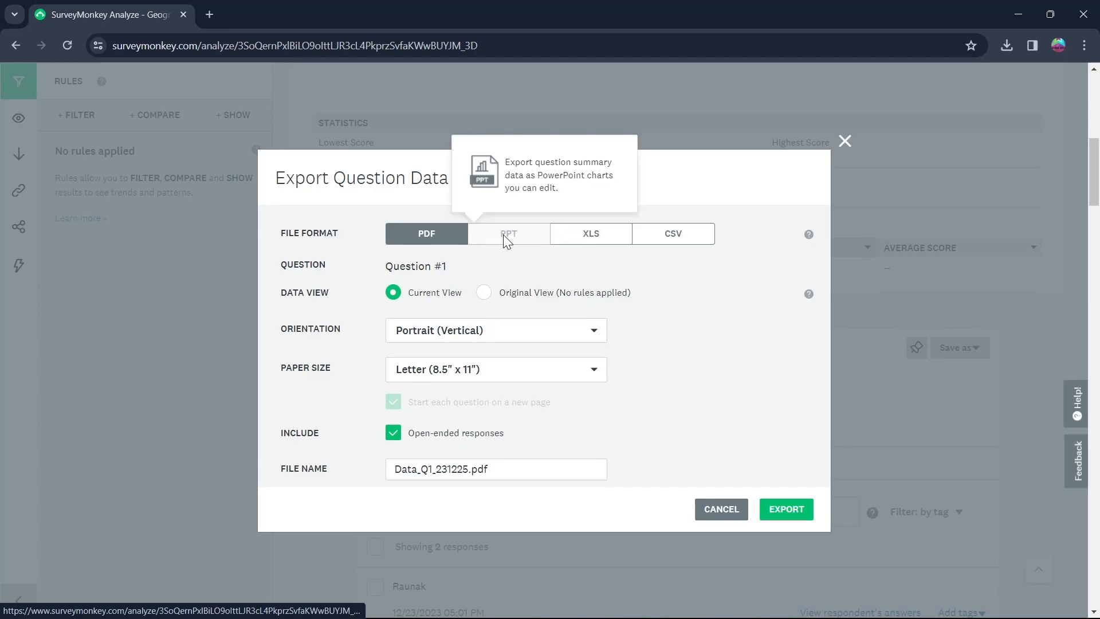
{"action": "mouse_move", "coordinate": [364, 228]}
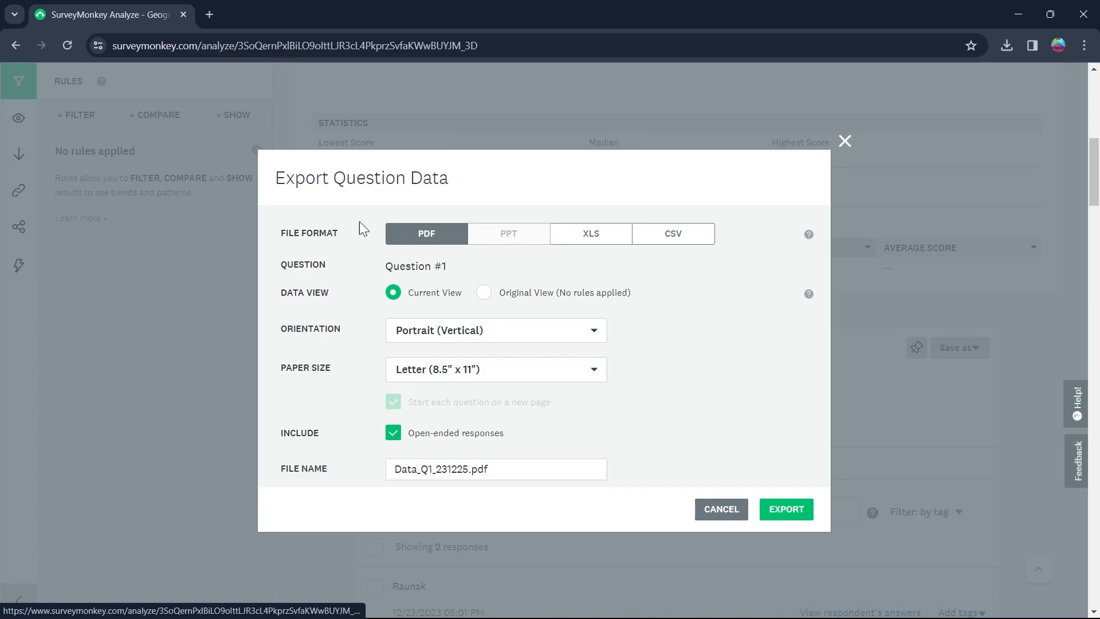
{"action": "mouse_move", "coordinate": [787, 509]}
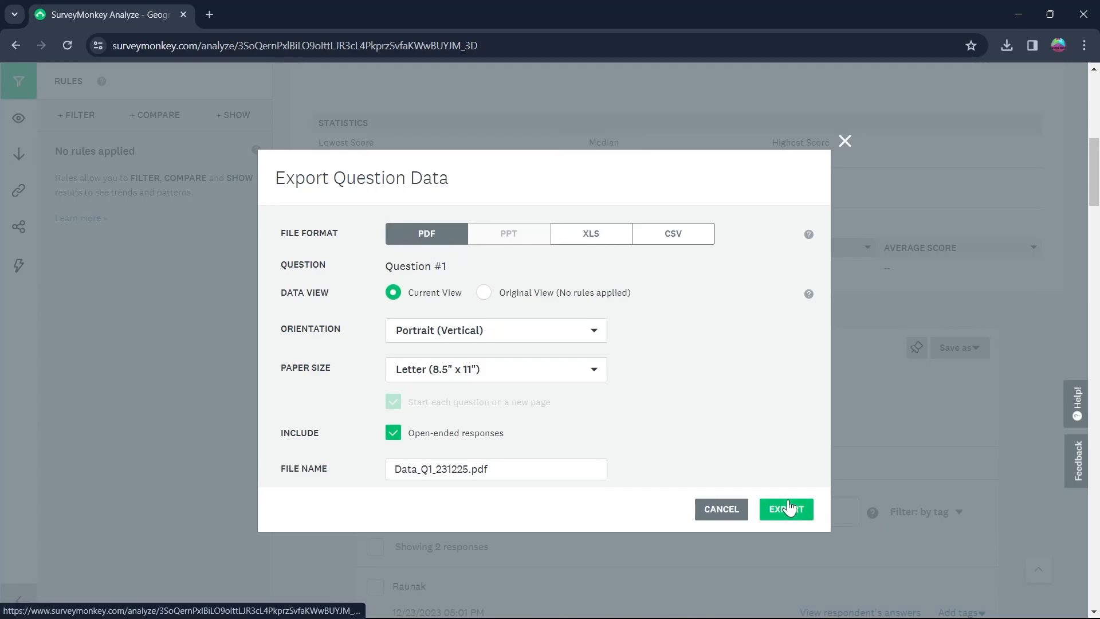
{"action": "left_click", "coordinate": [785, 509]}
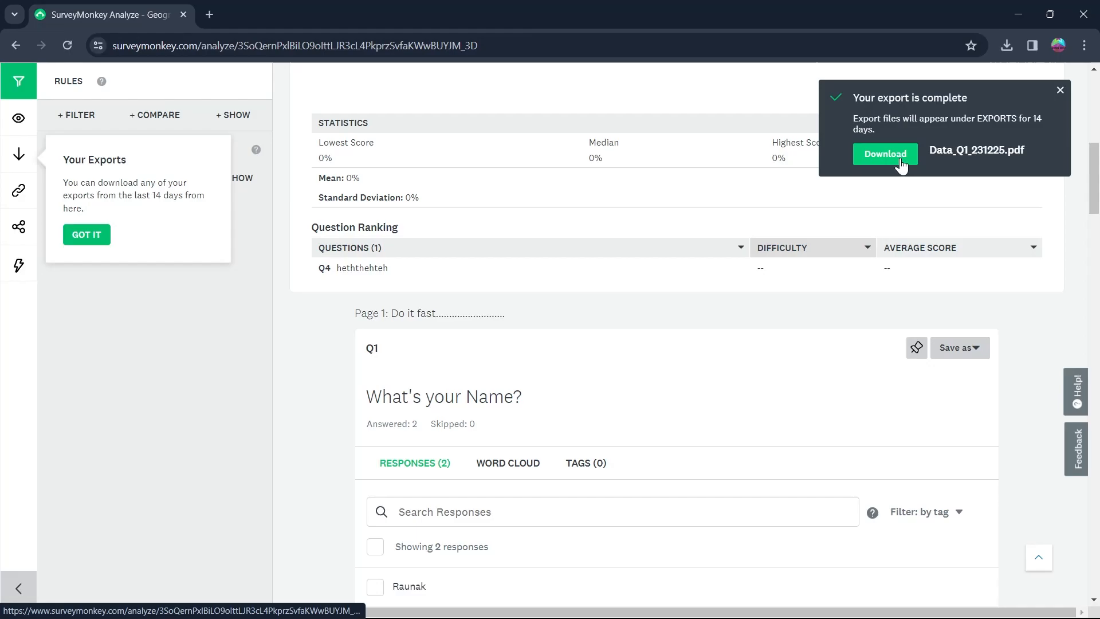
Download the export and open Data_Q1_231225.pdf from the Downloads folder
{"action": "left_click", "coordinate": [885, 154]}
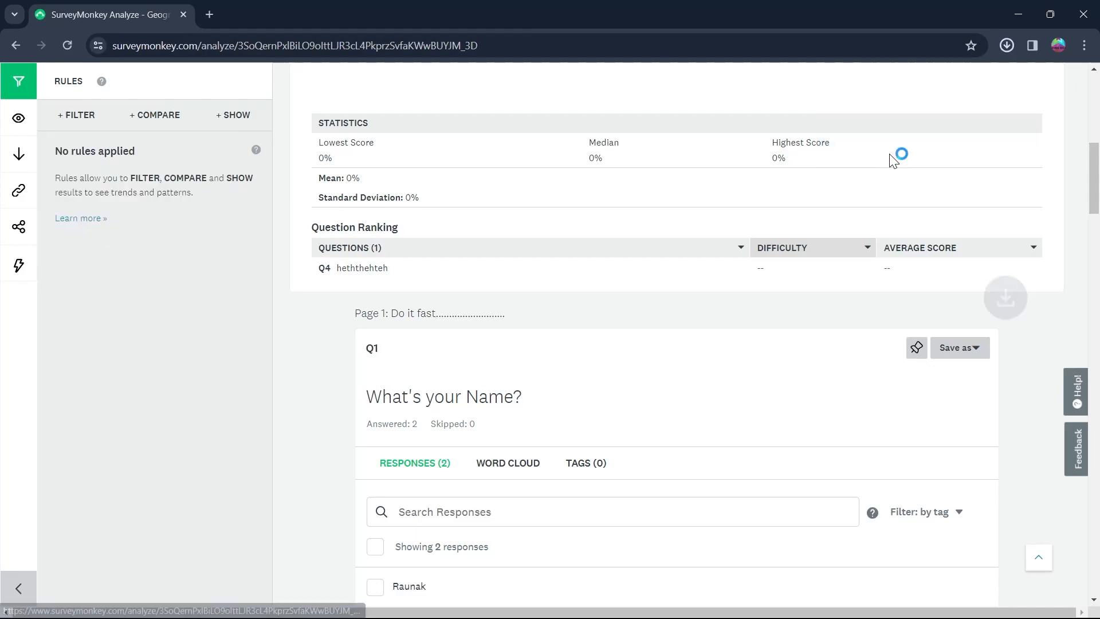
{"action": "left_click", "coordinate": [1006, 45]}
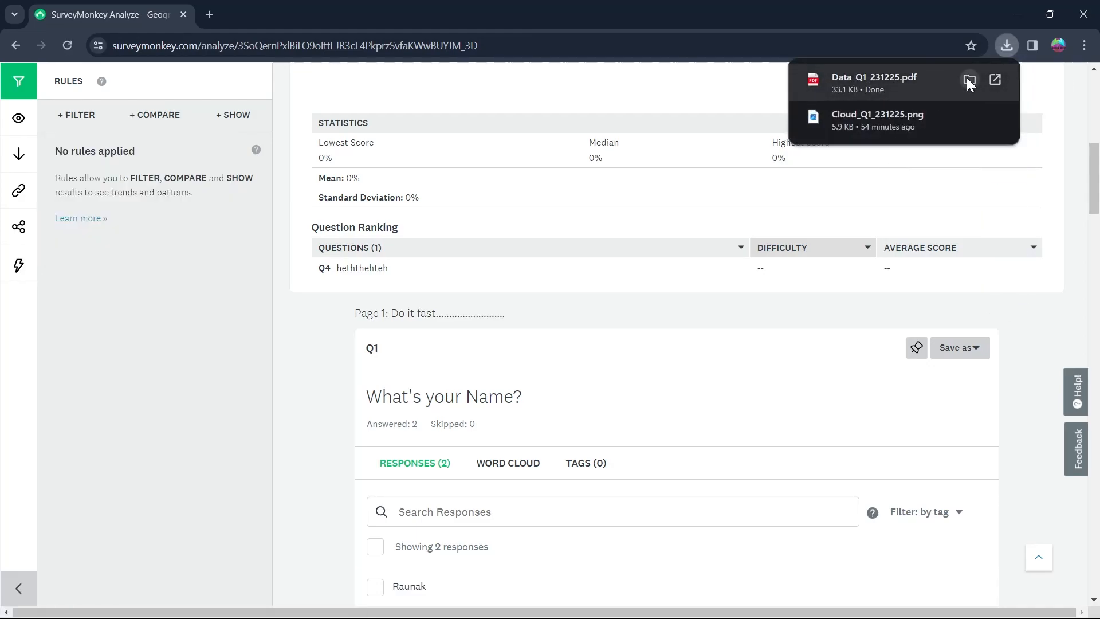
{"action": "left_click", "coordinate": [970, 79]}
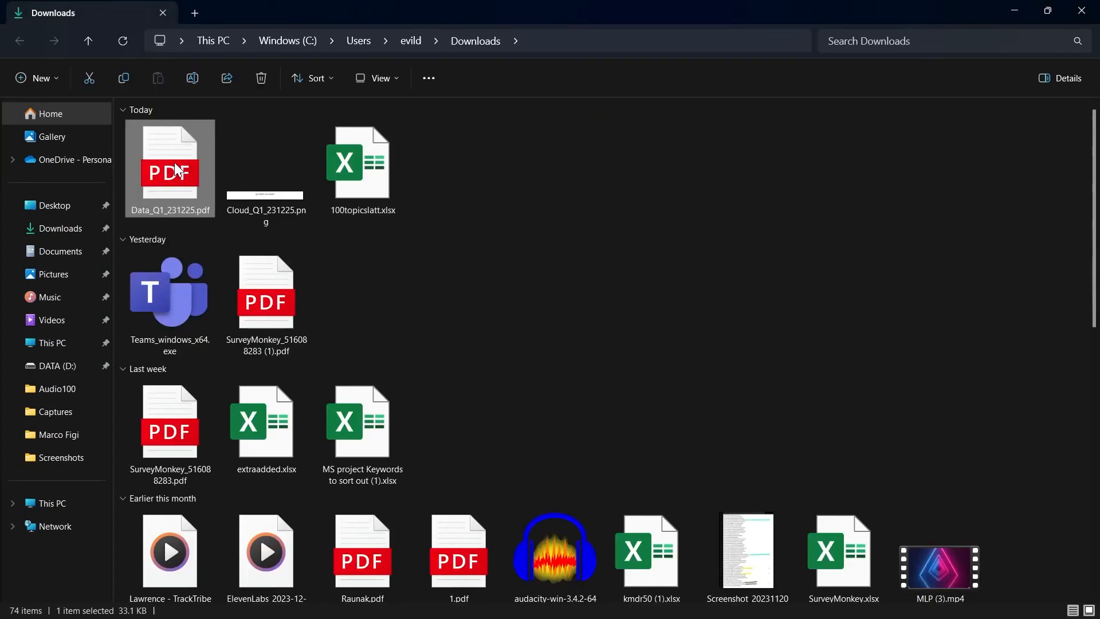
{"action": "double_click", "coordinate": [170, 165]}
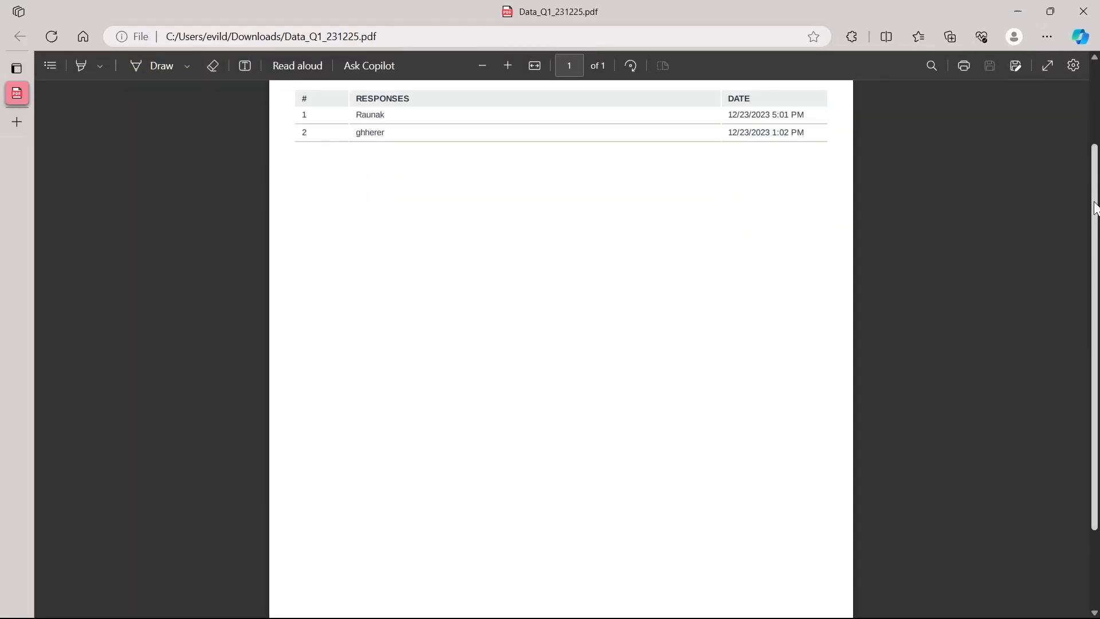
Scroll through the Q1 PDF, then bring the blank Word document to the front
{"action": "scroll", "scroll_direction": "up", "scroll_amount": 3}
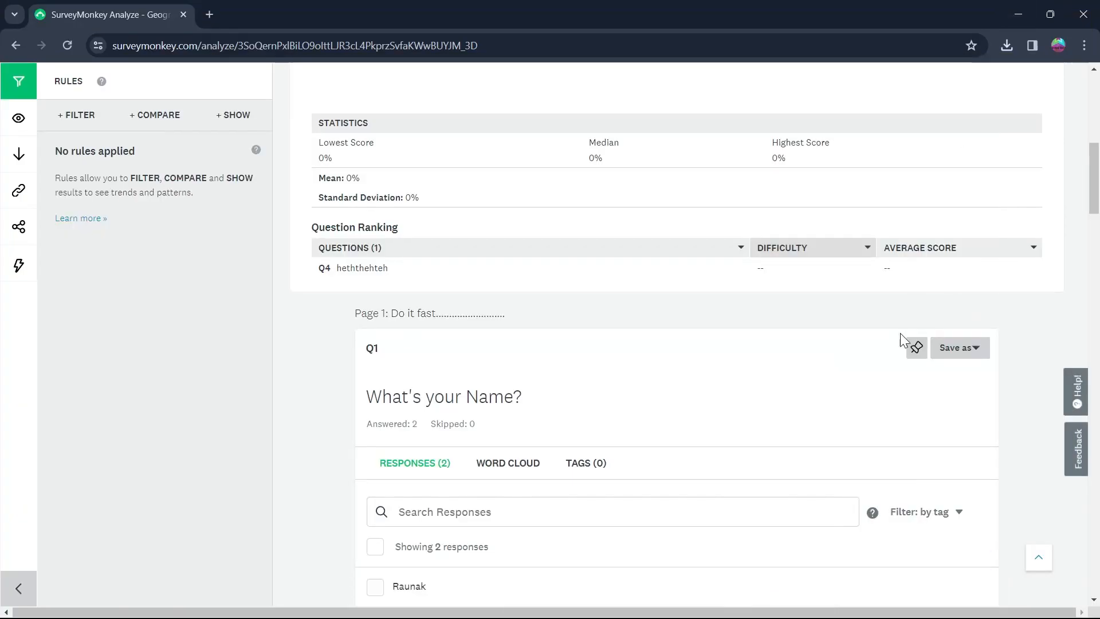
{"action": "left_click", "coordinate": [770, 602]}
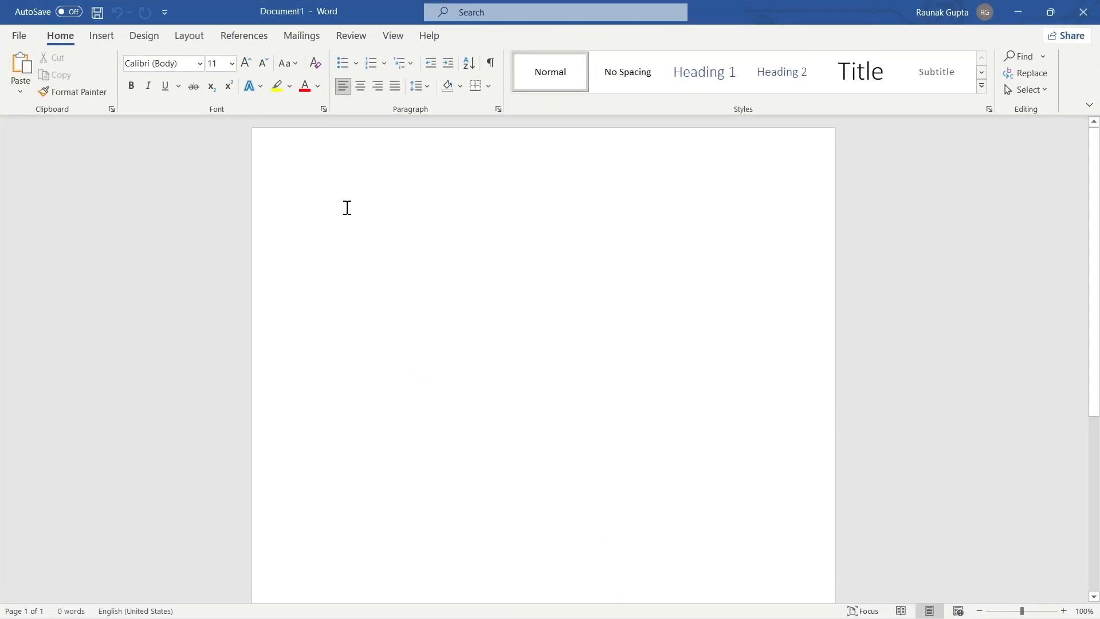
{"action": "right_click", "coordinate": [346, 207]}
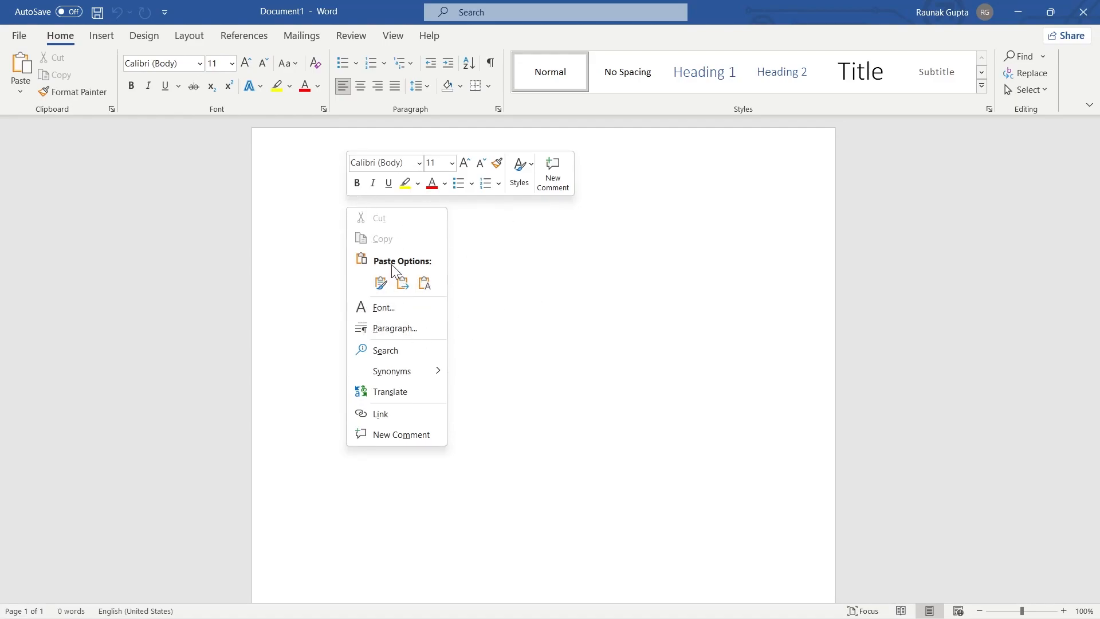
{"action": "left_click", "coordinate": [381, 282]}
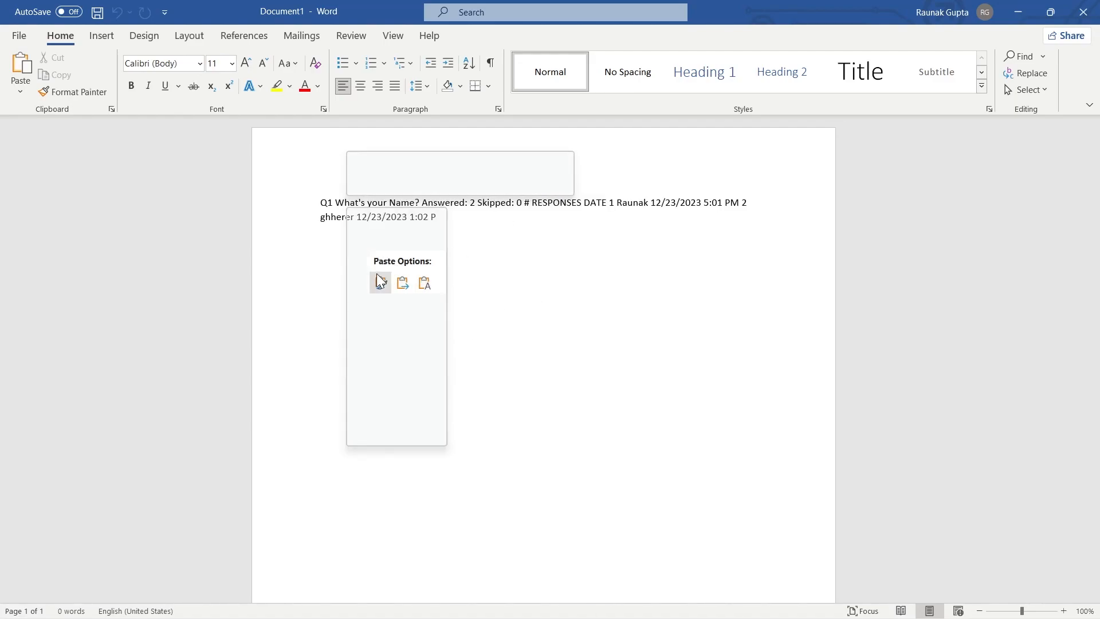
{"action": "mouse_move", "coordinate": [402, 283]}
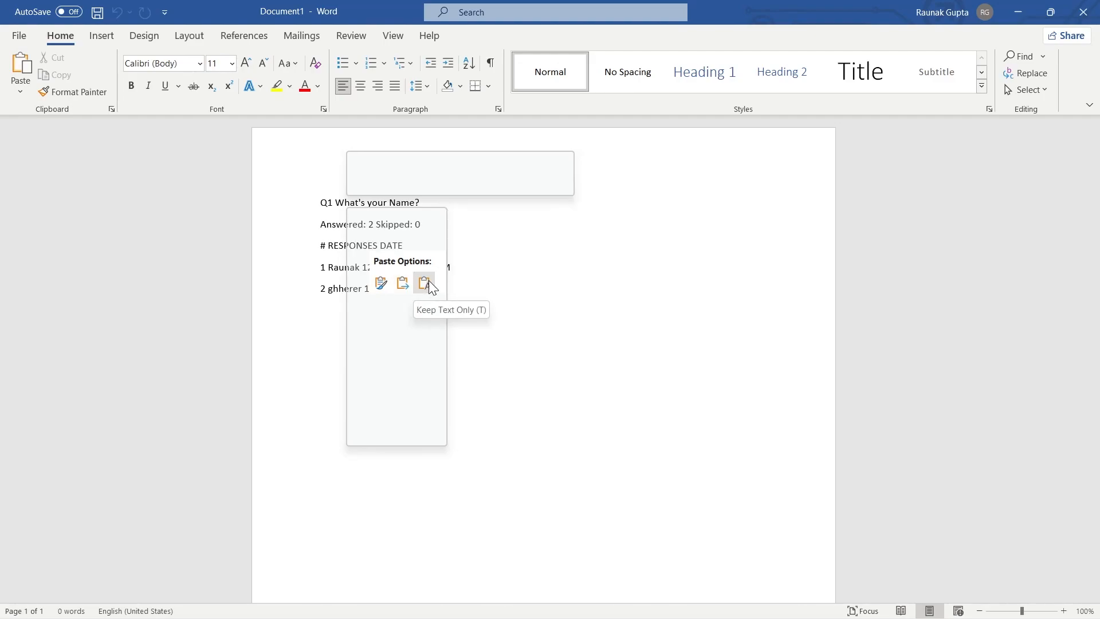
{"action": "left_click", "coordinate": [424, 282]}
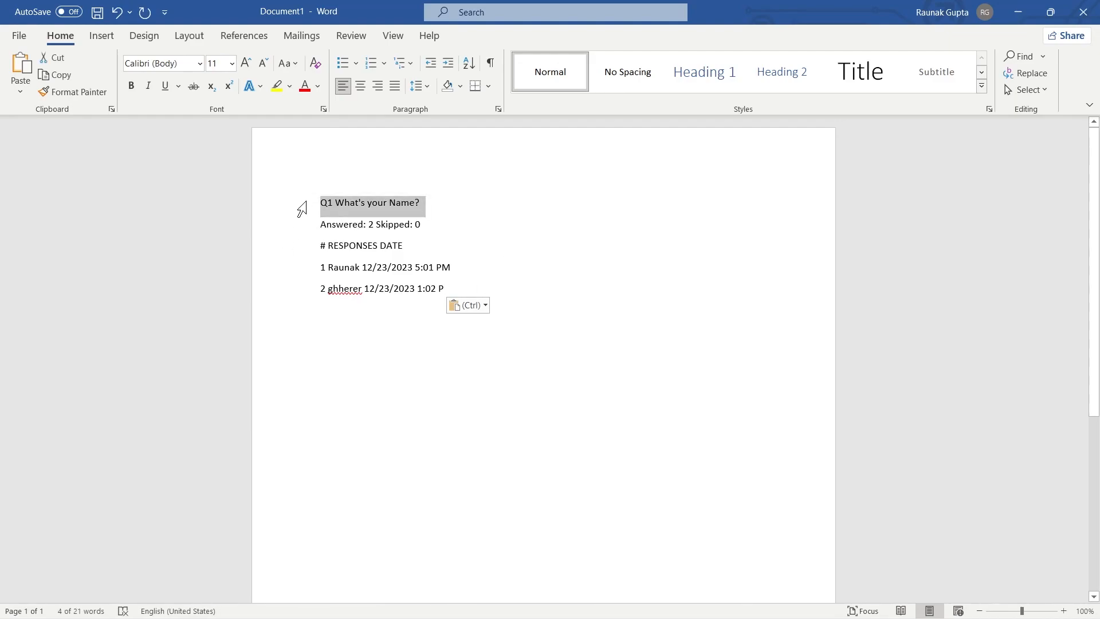
{"action": "left_click", "coordinate": [346, 267]}
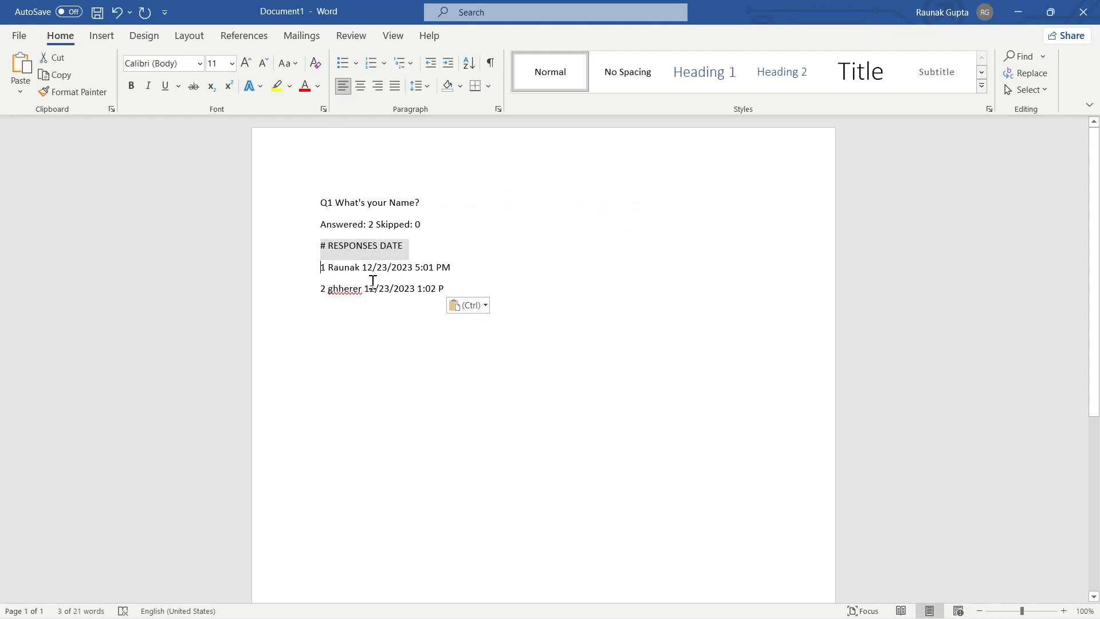
{"action": "key", "text": "ctrl+a"}
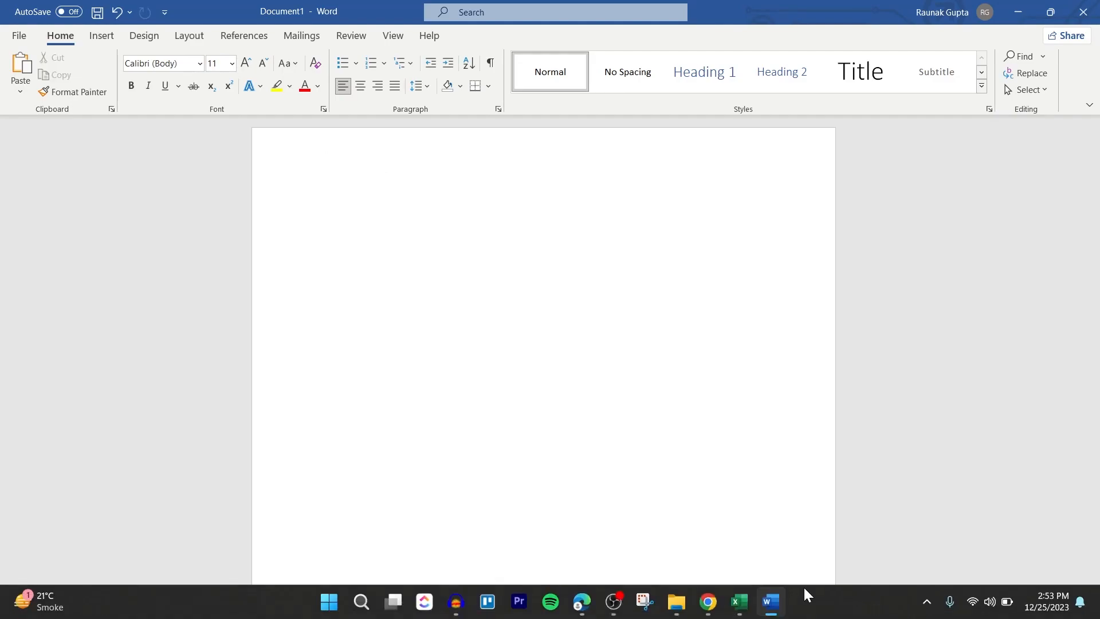
In the survey results, select and copy Q3's text 'What is your educational Qualification?'
{"action": "left_click", "coordinate": [707, 601]}
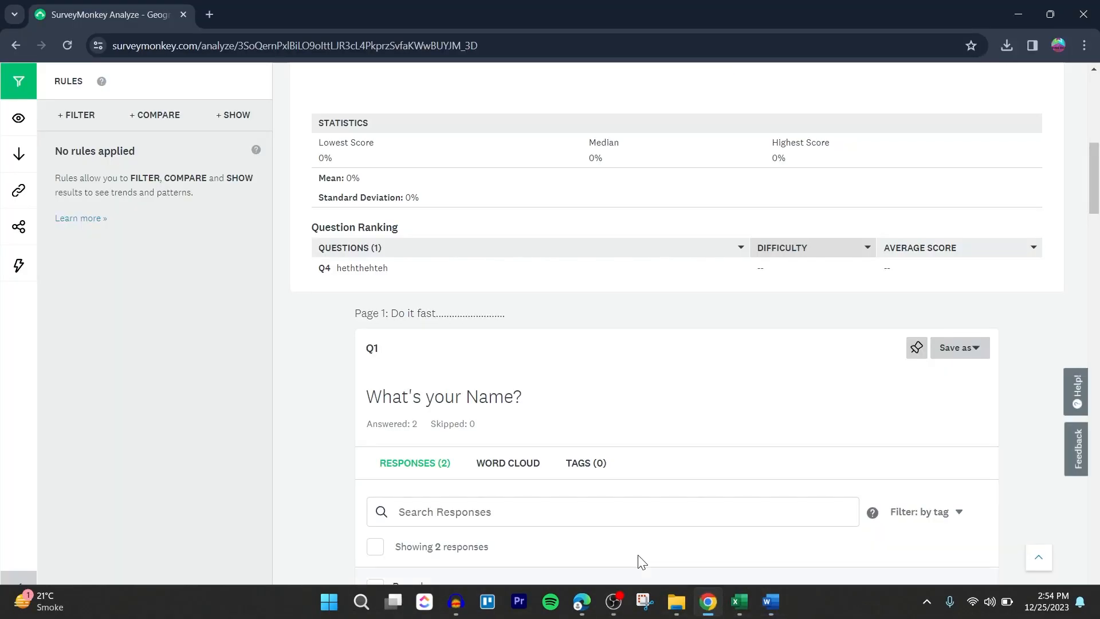
{"action": "scroll", "scroll_direction": "up", "scroll_amount": 3}
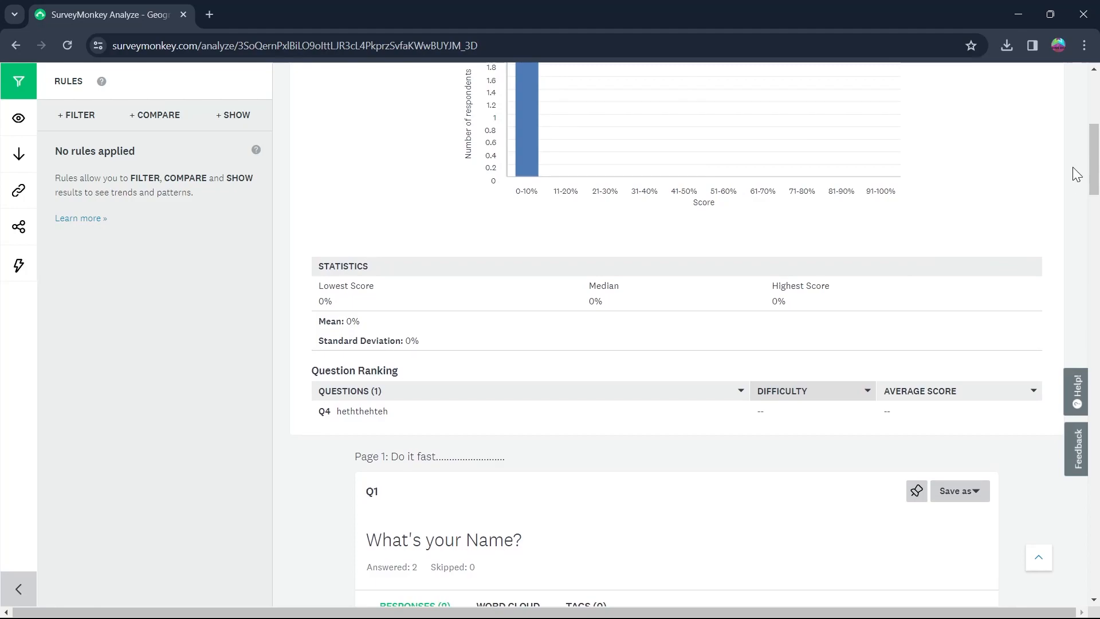
{"action": "scroll", "scroll_direction": "up", "scroll_amount": 3}
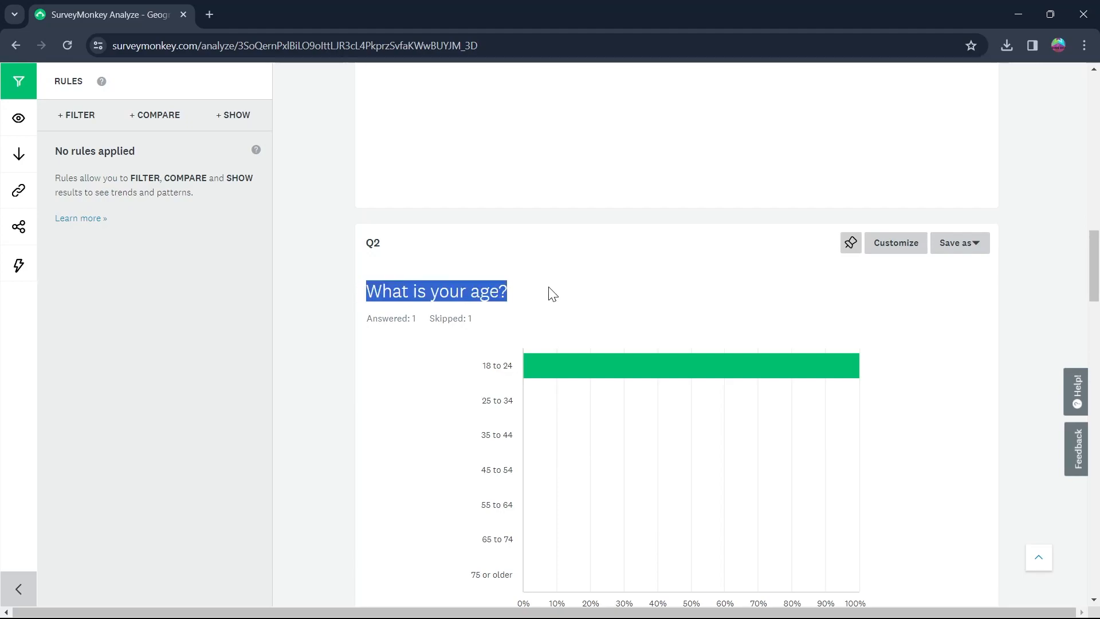
{"action": "left_click", "coordinate": [895, 243]}
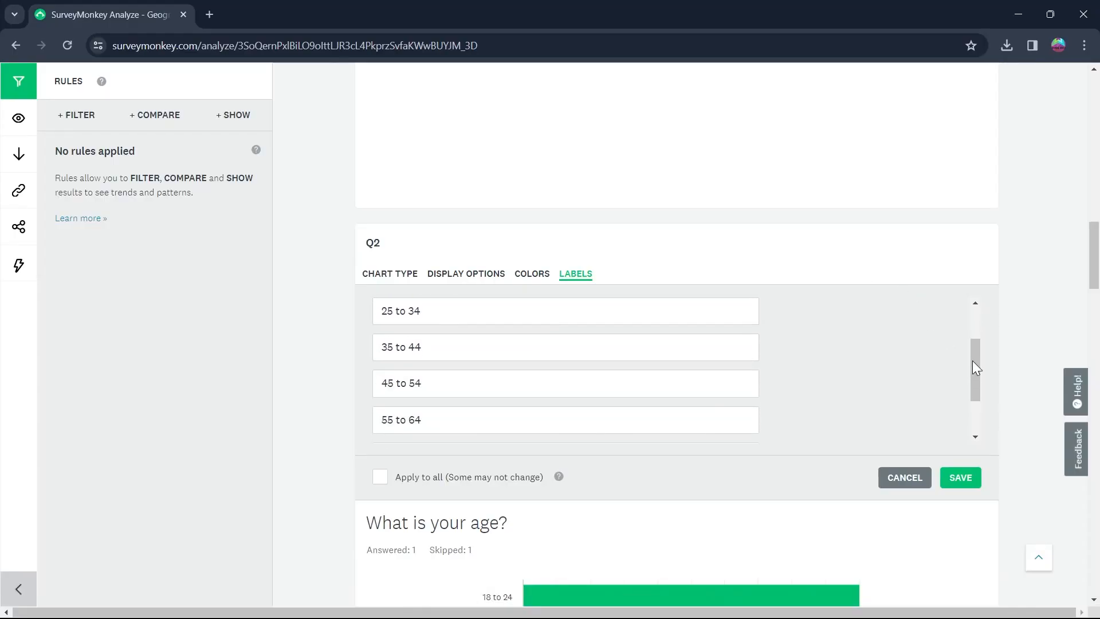
{"action": "scroll", "scroll_direction": "down", "scroll_amount": 3}
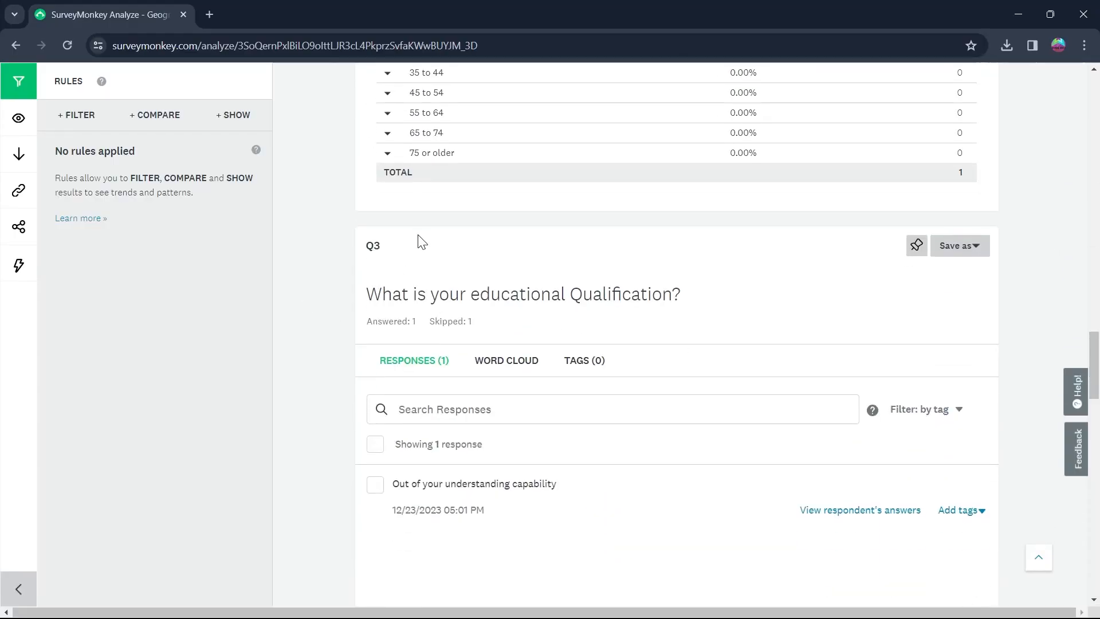
{"action": "triple_click", "coordinate": [523, 295]}
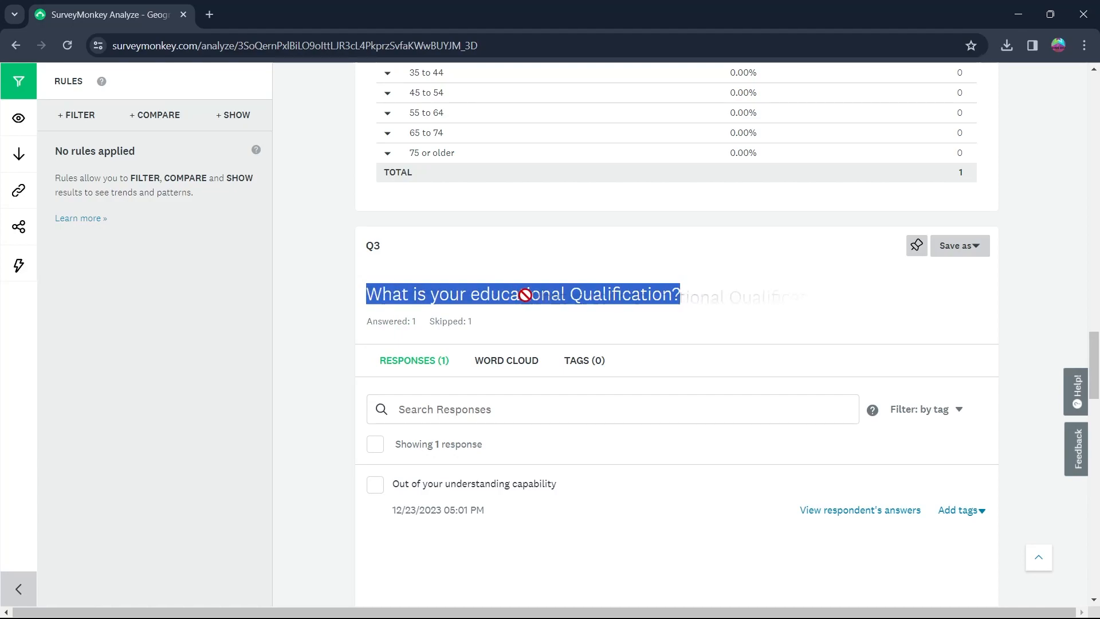
{"action": "right_click", "coordinate": [522, 295]}
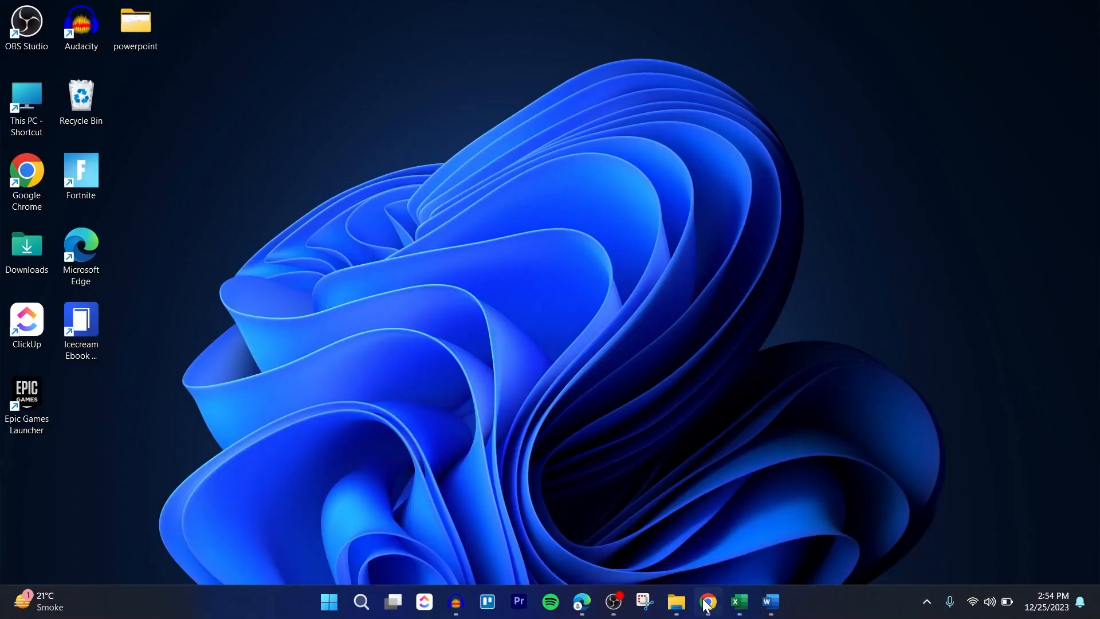
Paste the question into Word's Document1 and close Word, triggering the save prompt
{"action": "left_click", "coordinate": [770, 605]}
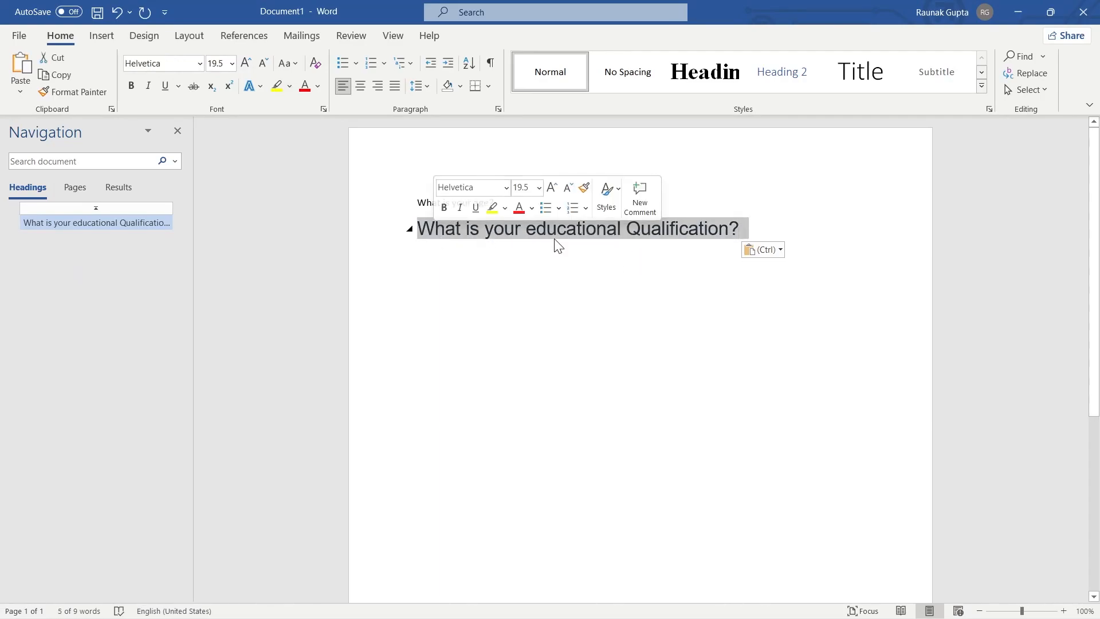
{"action": "left_click", "coordinate": [1083, 12]}
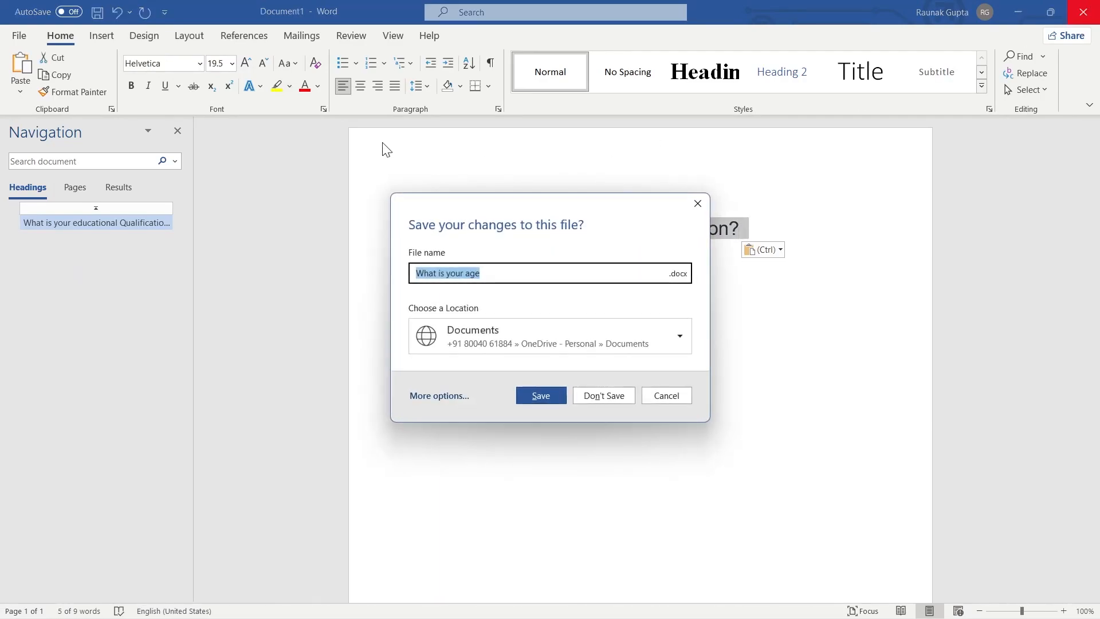